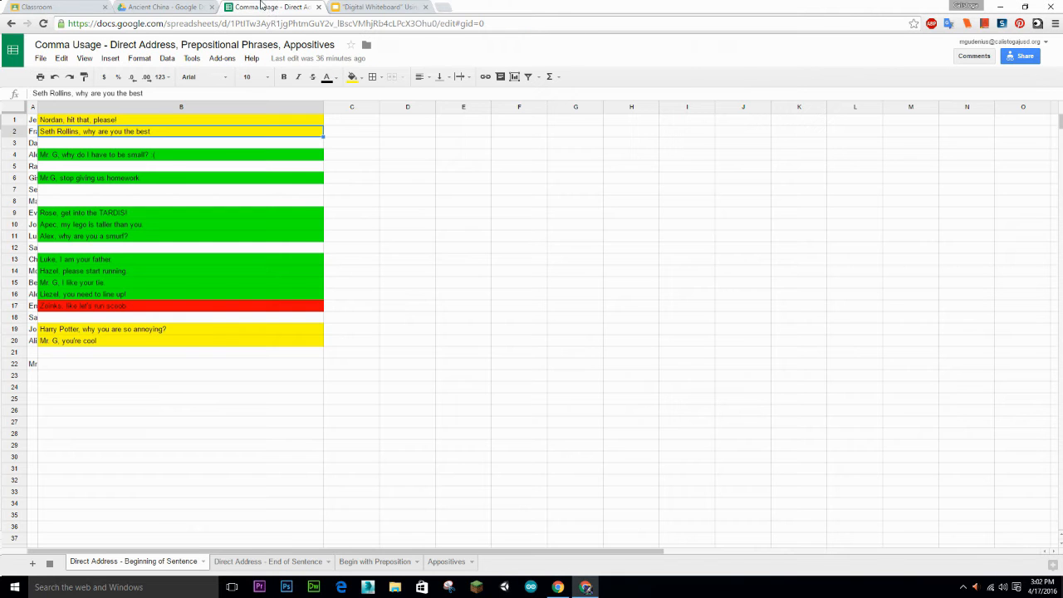
mouse_move(213, 203)
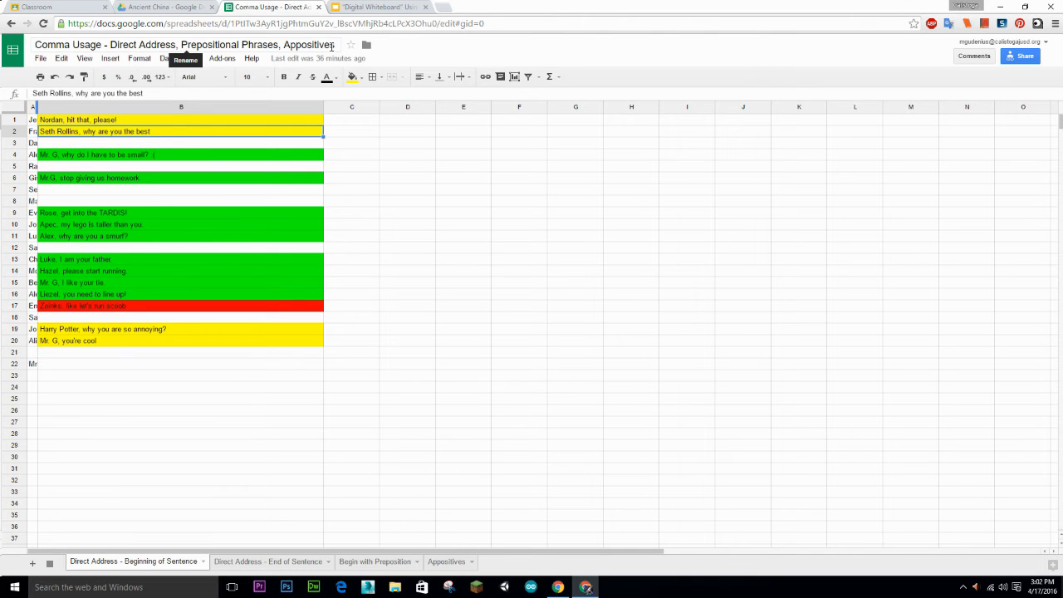
mouse_move(153, 571)
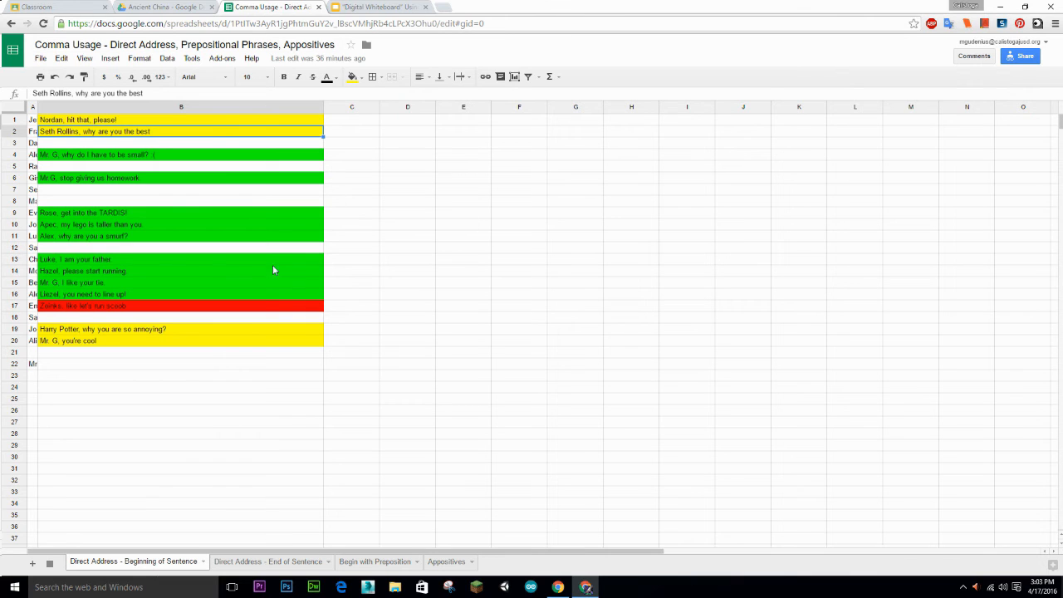
mouse_move(79, 359)
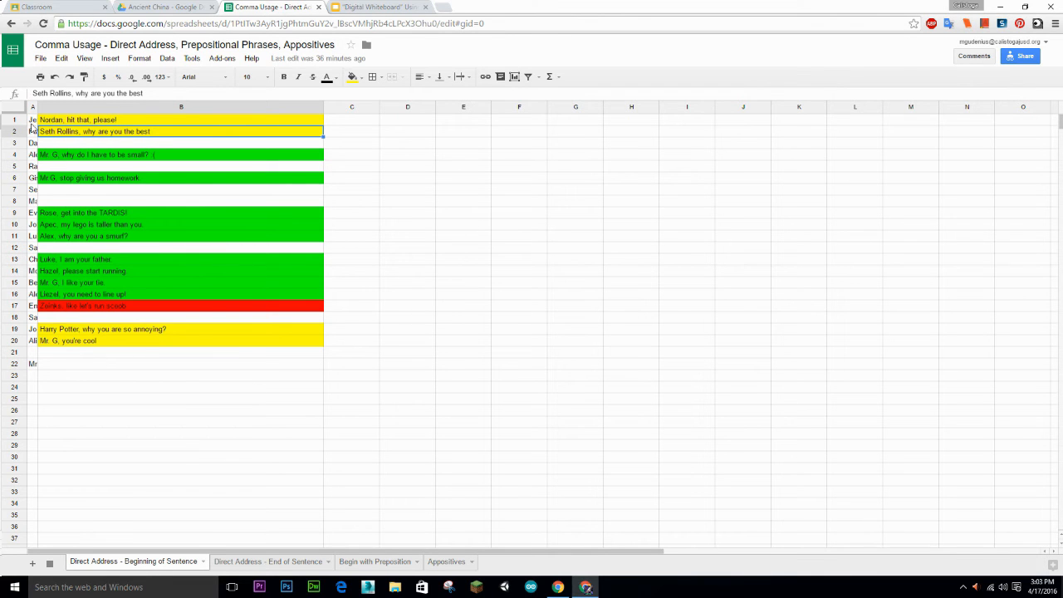
mouse_move(30, 350)
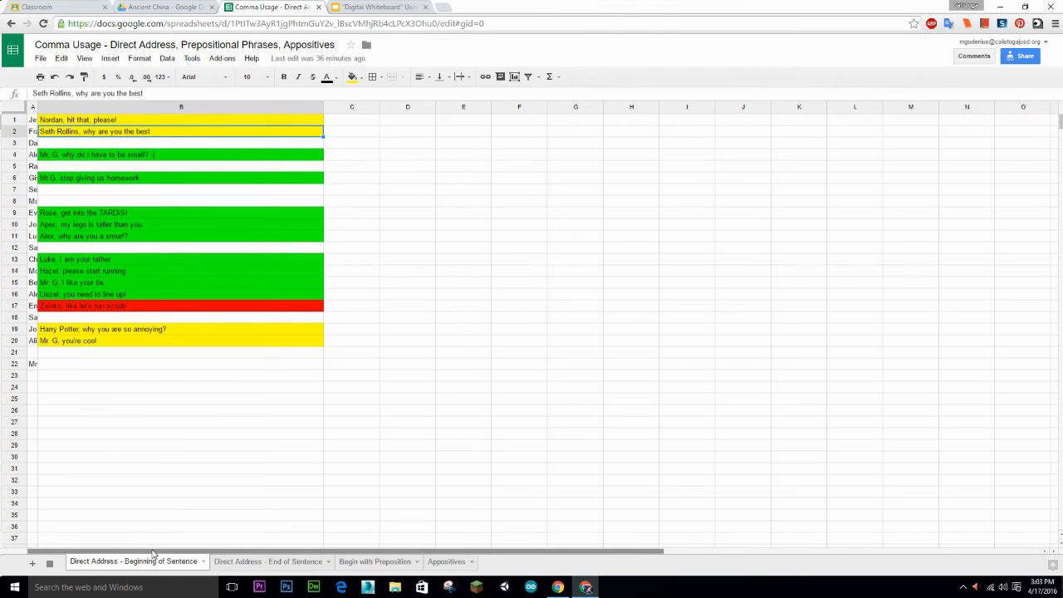
mouse_move(63, 143)
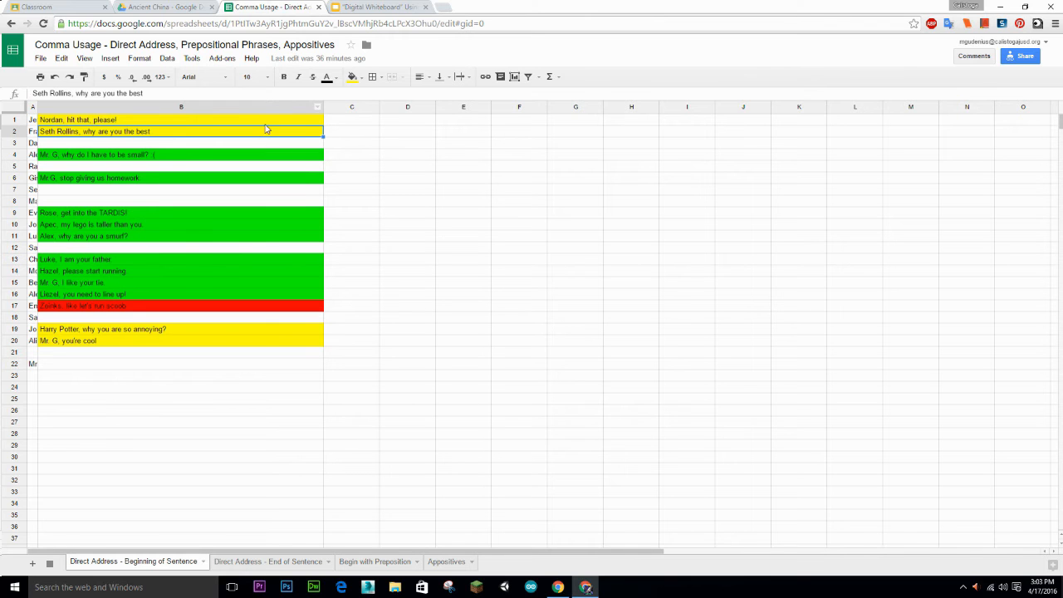
mouse_move(655, 143)
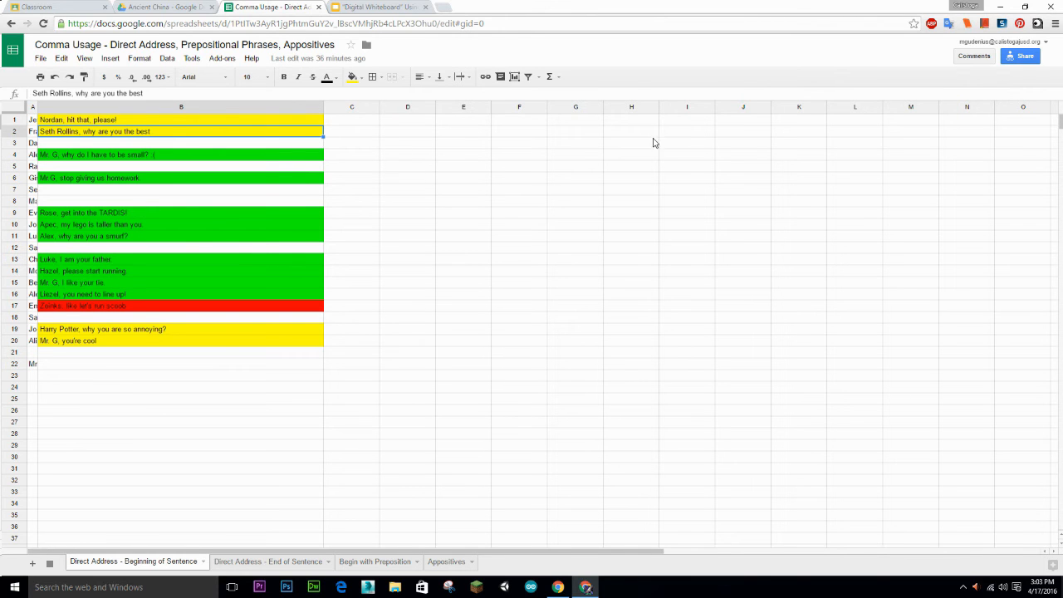
mouse_move(333, 555)
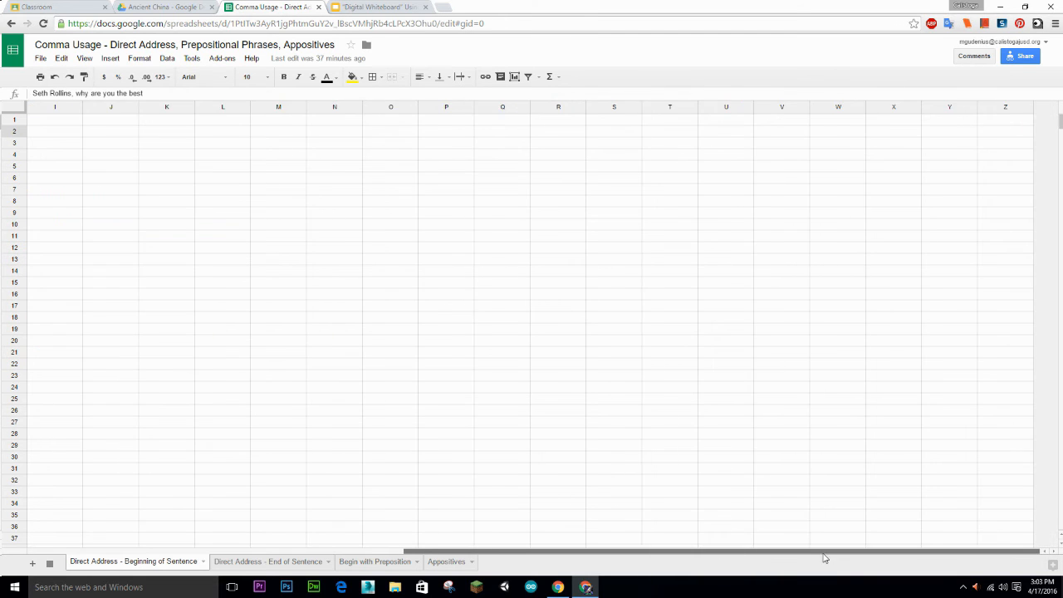
Switch to the Direct Address - End of Sentence sheet and select the Mr. G cell in row 22
scroll(left, 3)
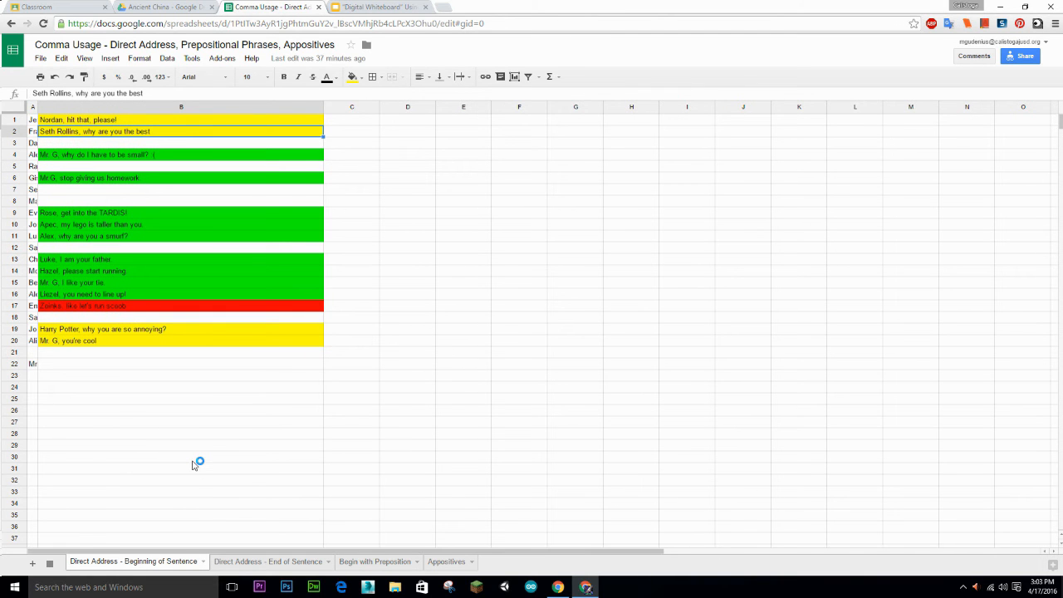
mouse_move(243, 547)
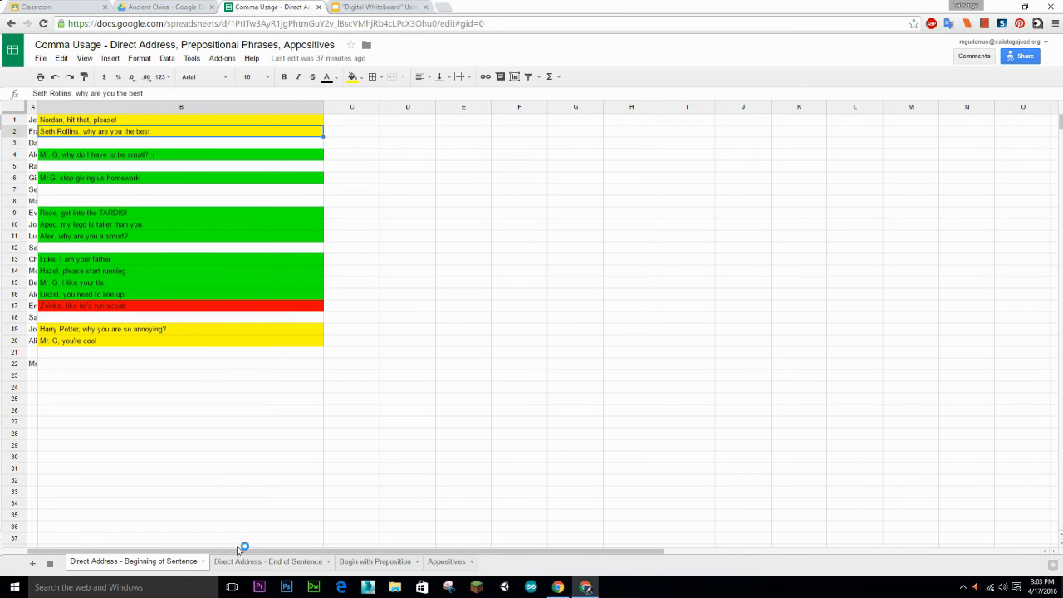
mouse_move(226, 478)
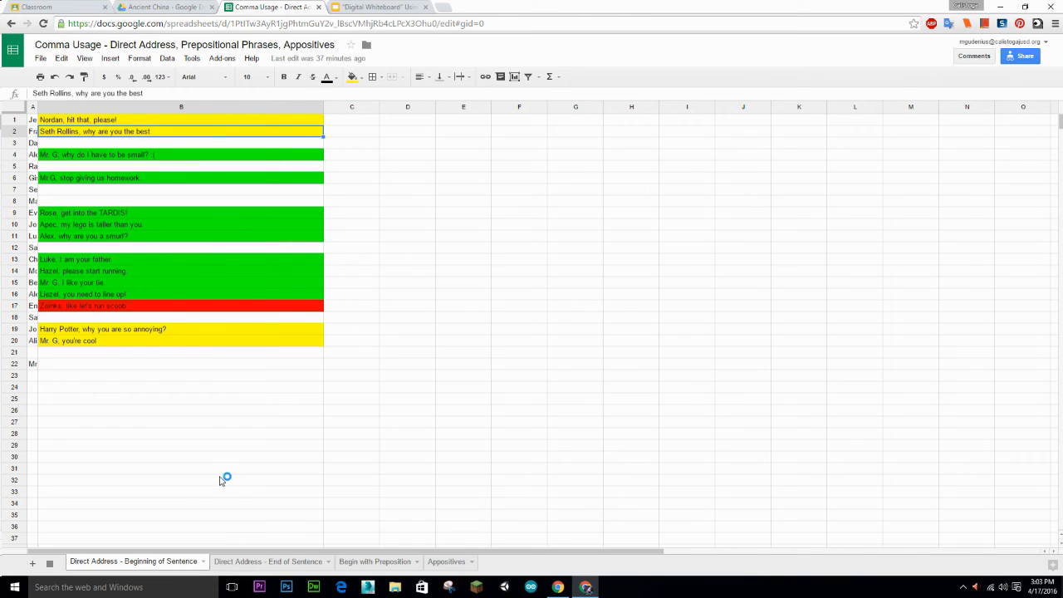
mouse_move(82, 399)
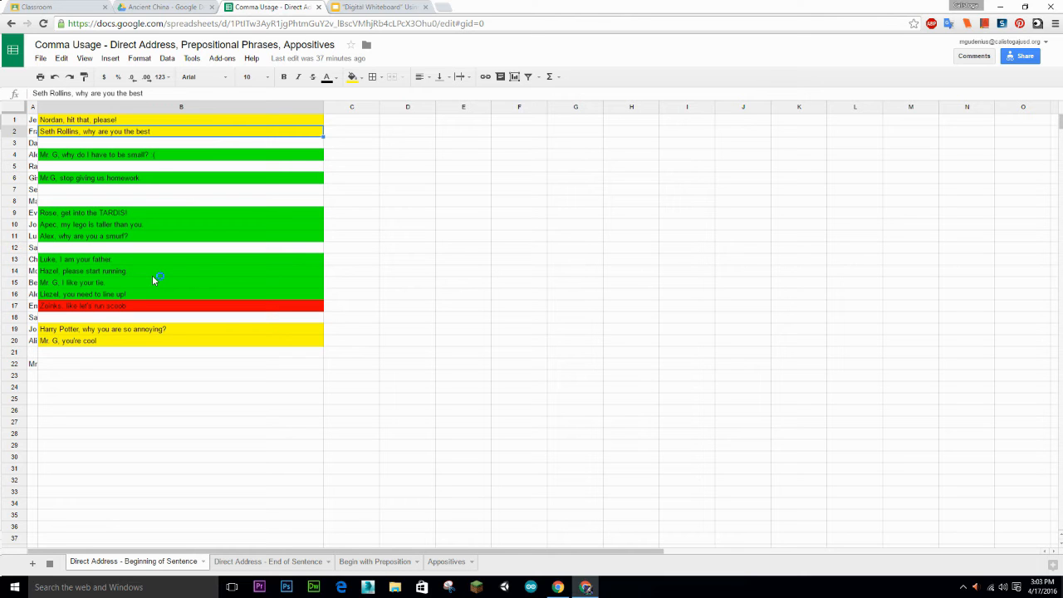
mouse_move(153, 279)
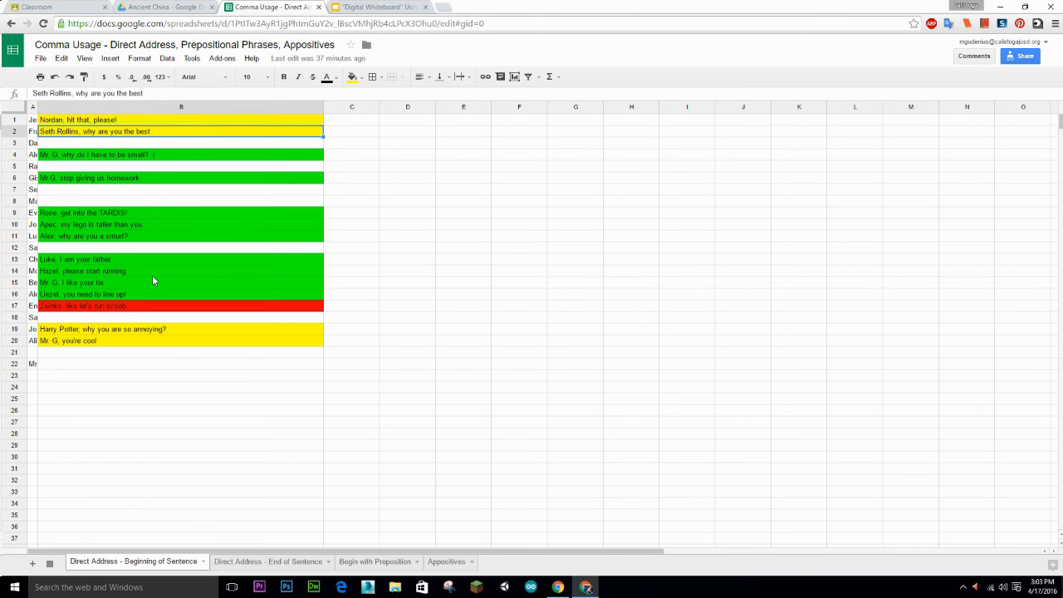
mouse_move(77, 160)
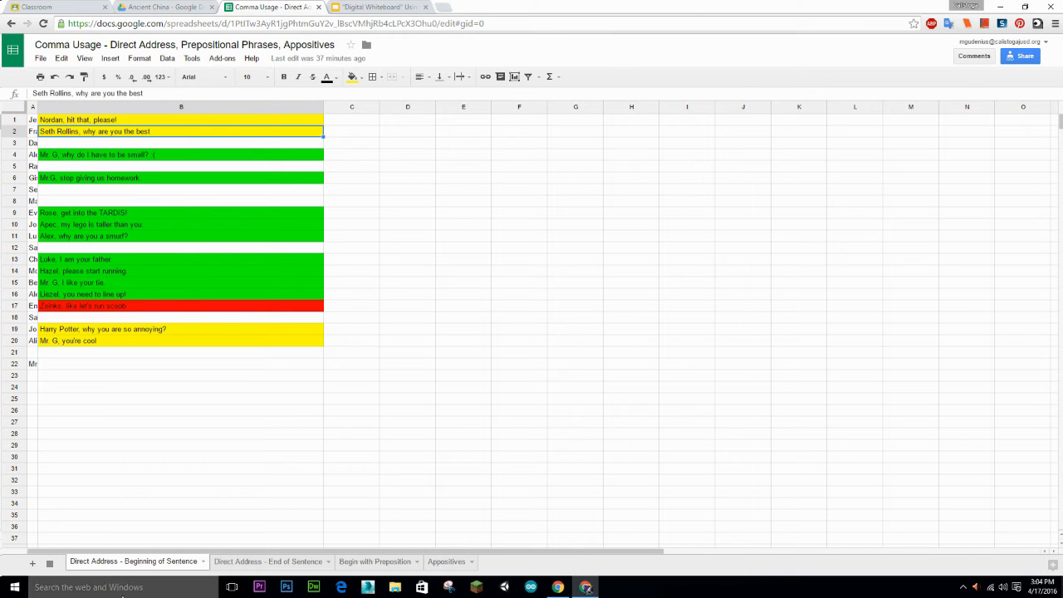
click(267, 562)
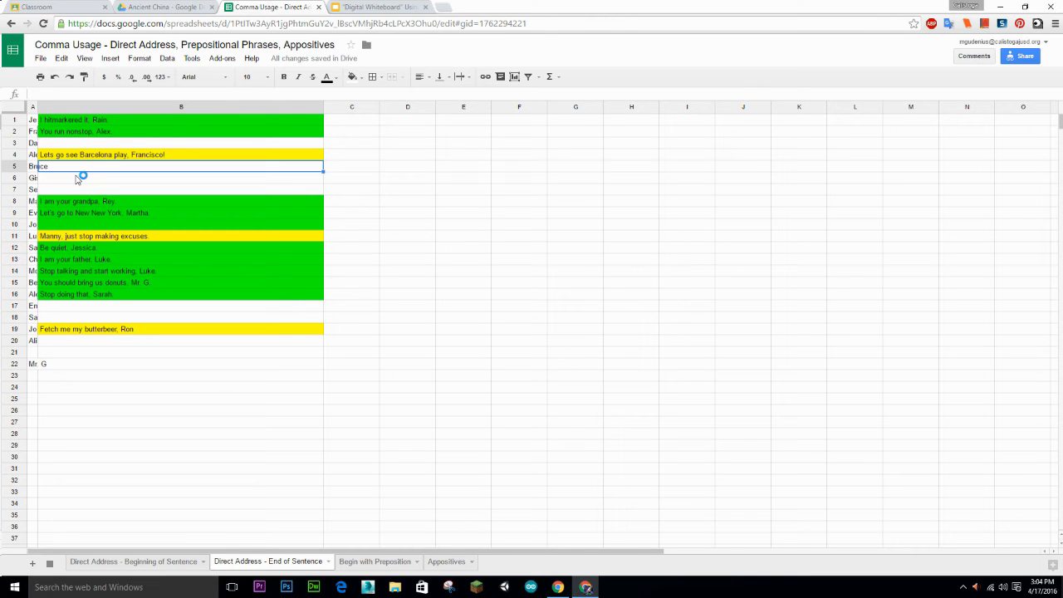
mouse_move(163, 222)
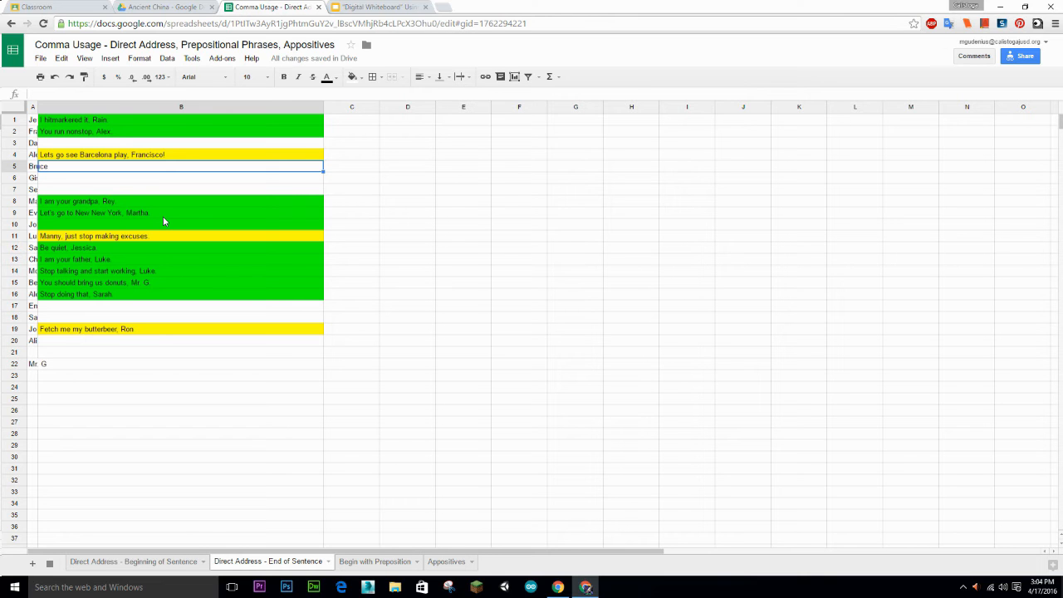
mouse_move(924, 56)
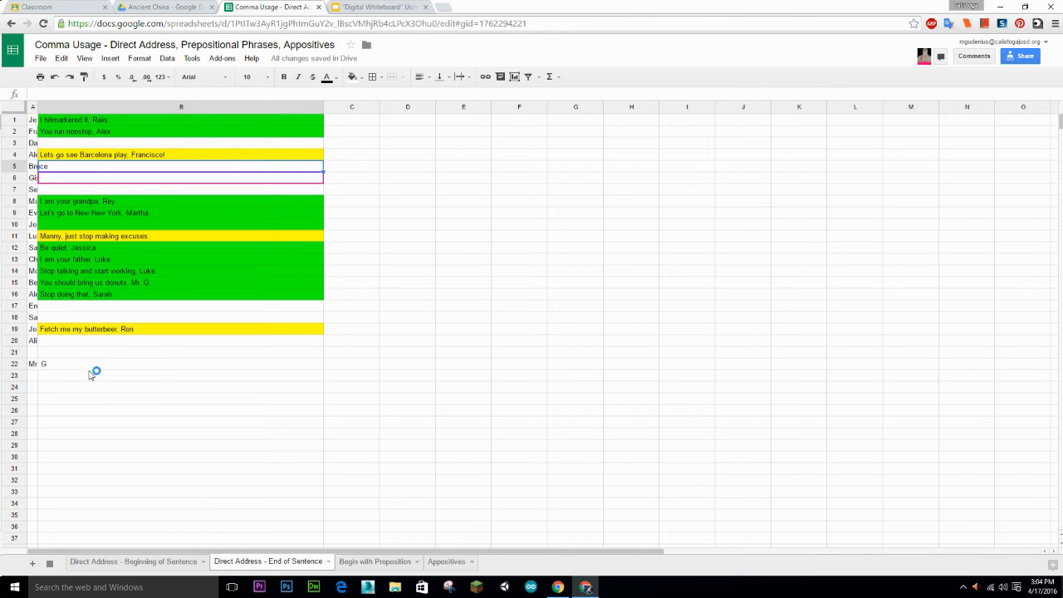
click(96, 364)
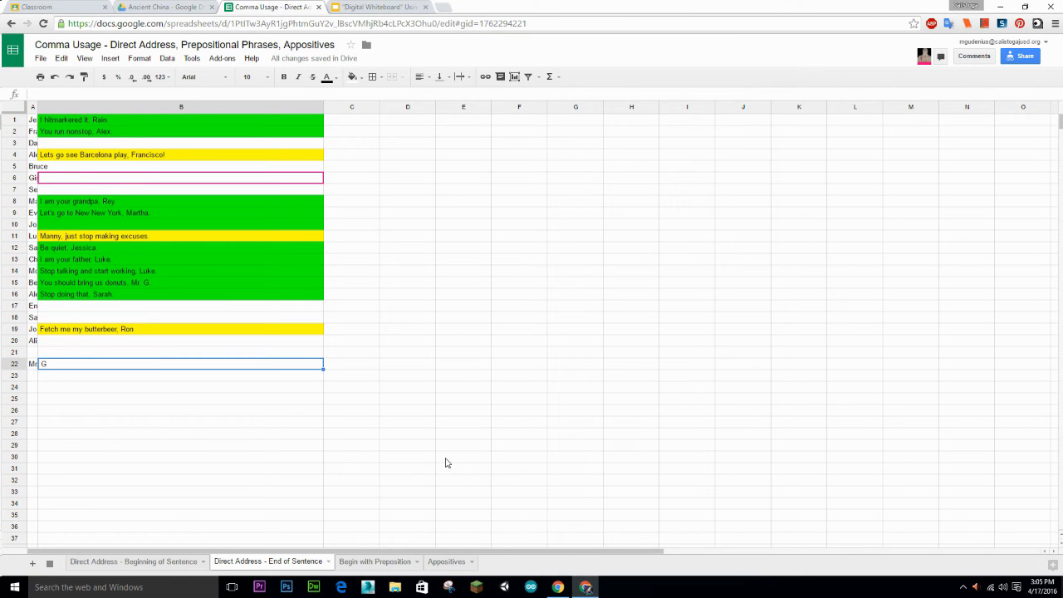
Select cell B5, which holds 'Prepare the Batmobile, Alfred'
click(181, 166)
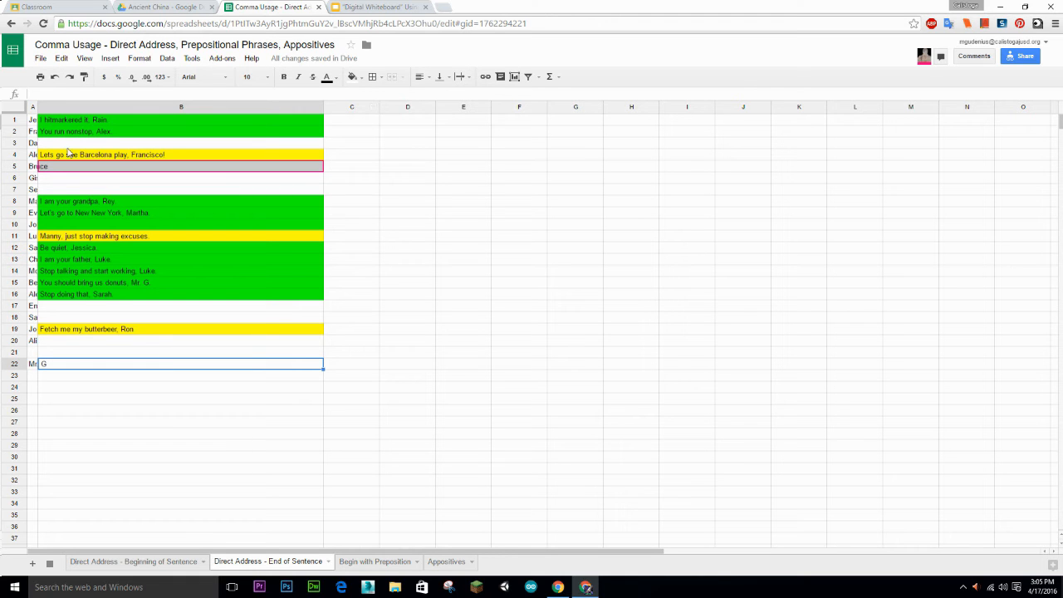
mouse_move(153, 186)
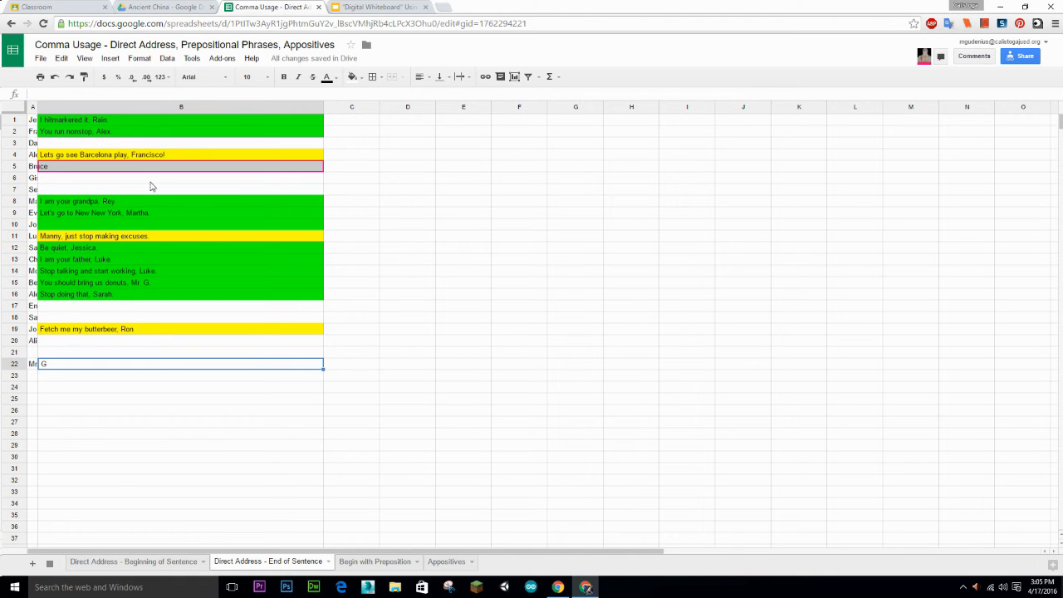
mouse_move(64, 191)
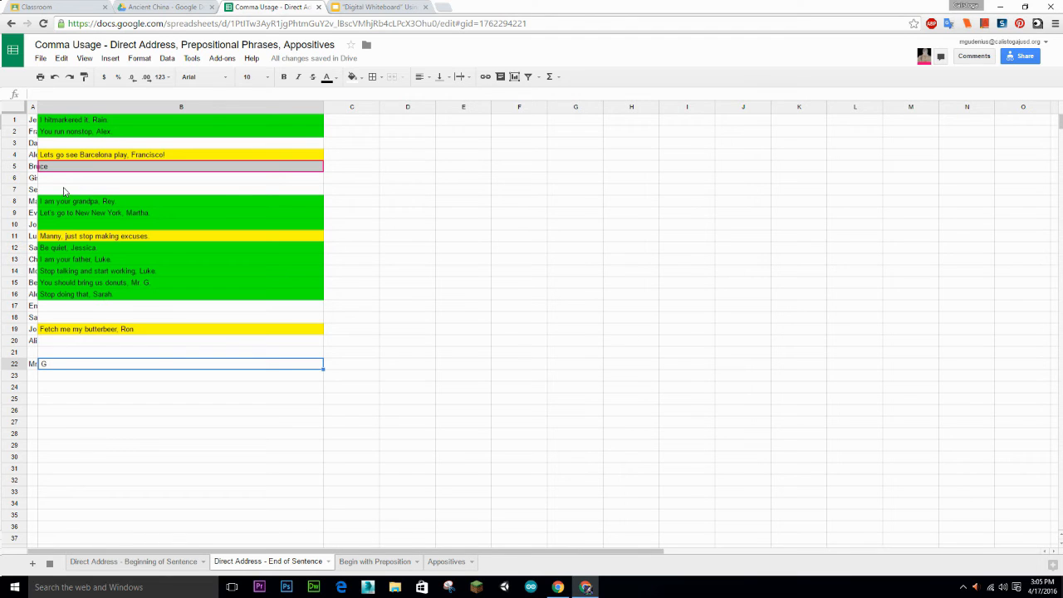
mouse_move(53, 191)
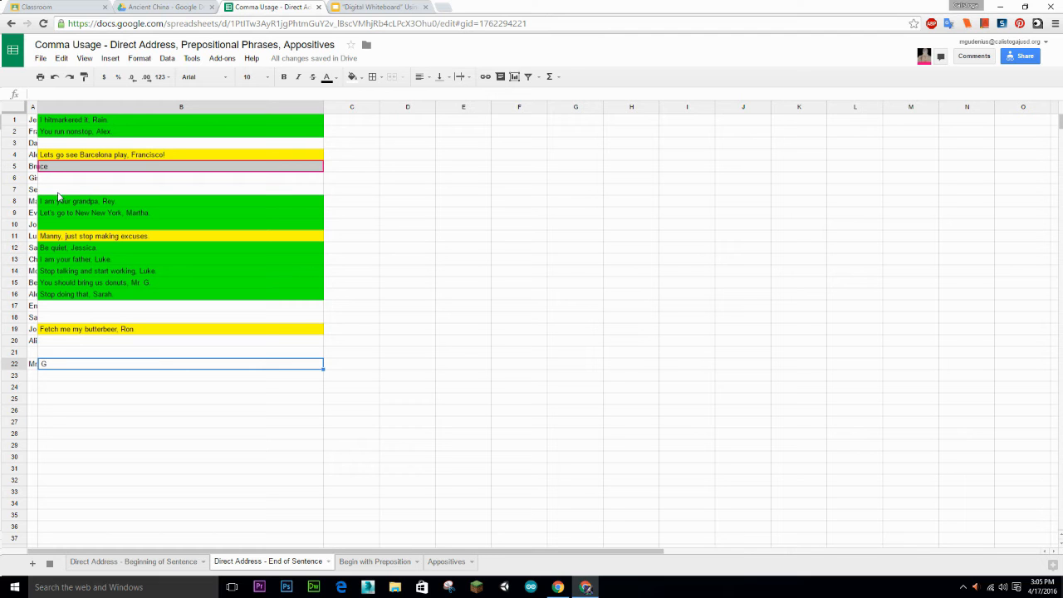
mouse_move(70, 180)
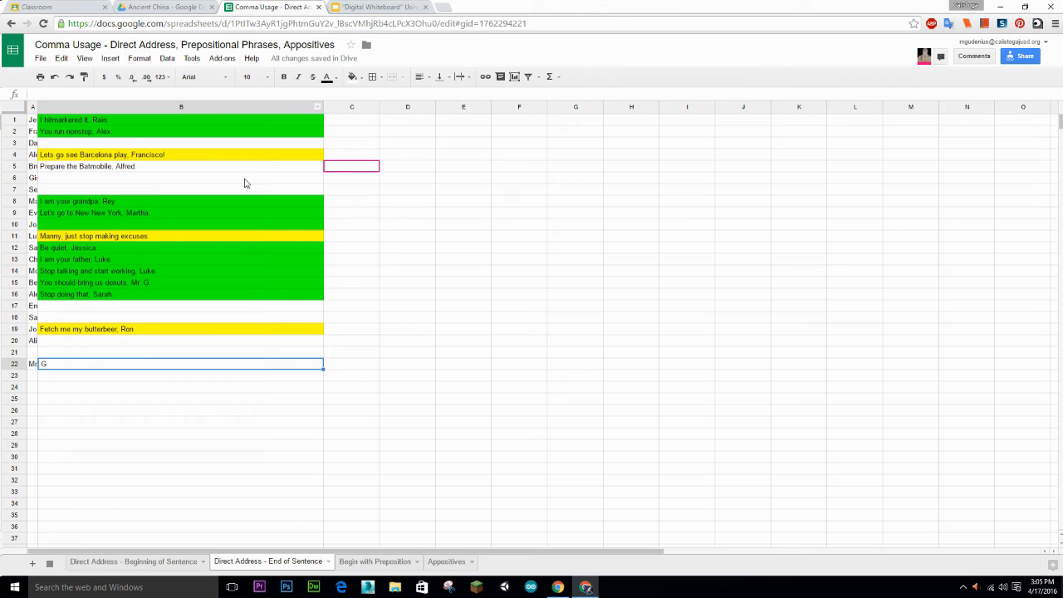
mouse_move(302, 215)
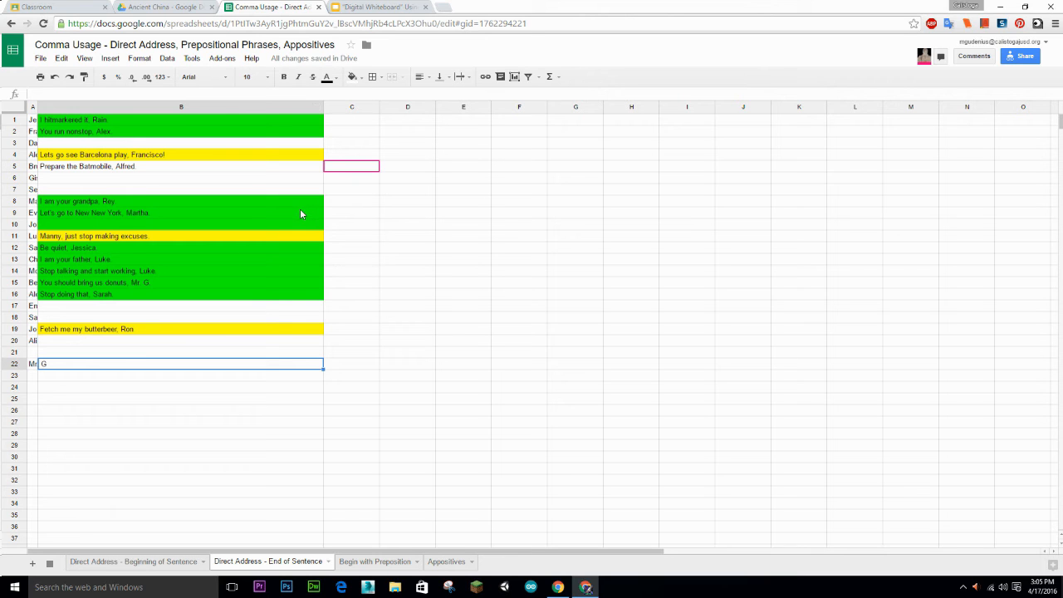
mouse_move(294, 235)
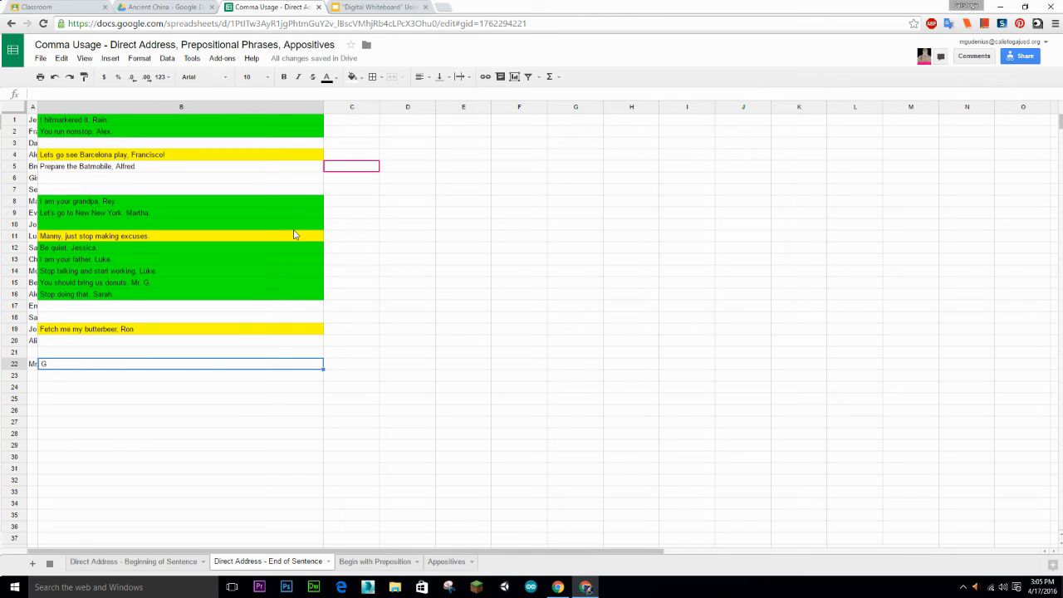
mouse_move(290, 236)
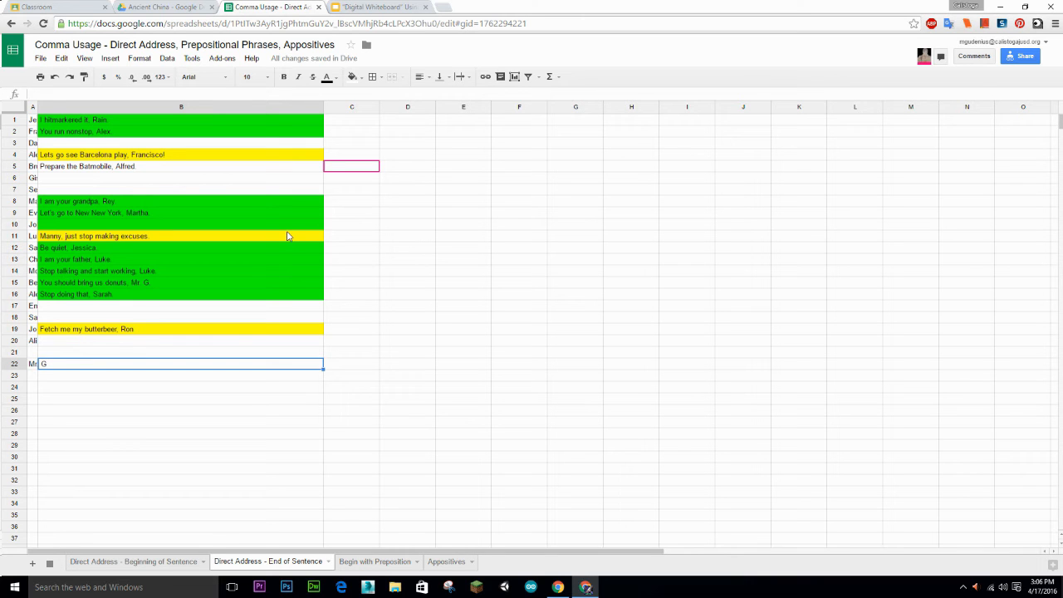
mouse_move(408, 539)
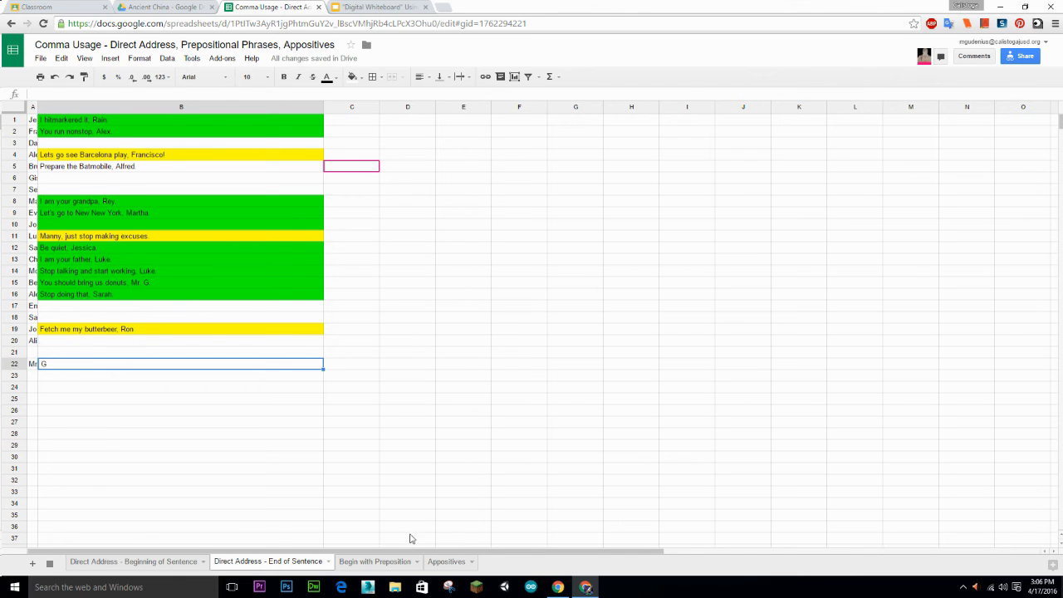
Review highlighted sentences on the Begin with Preposition sheet, then return to Direct Address - Beginning of Sentence
click(375, 561)
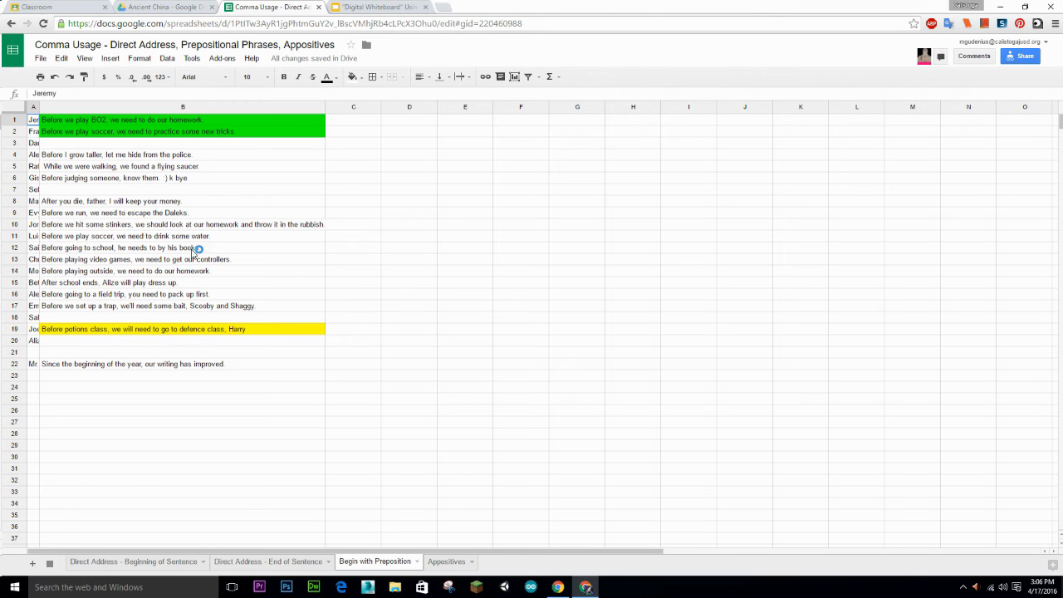
mouse_move(130, 311)
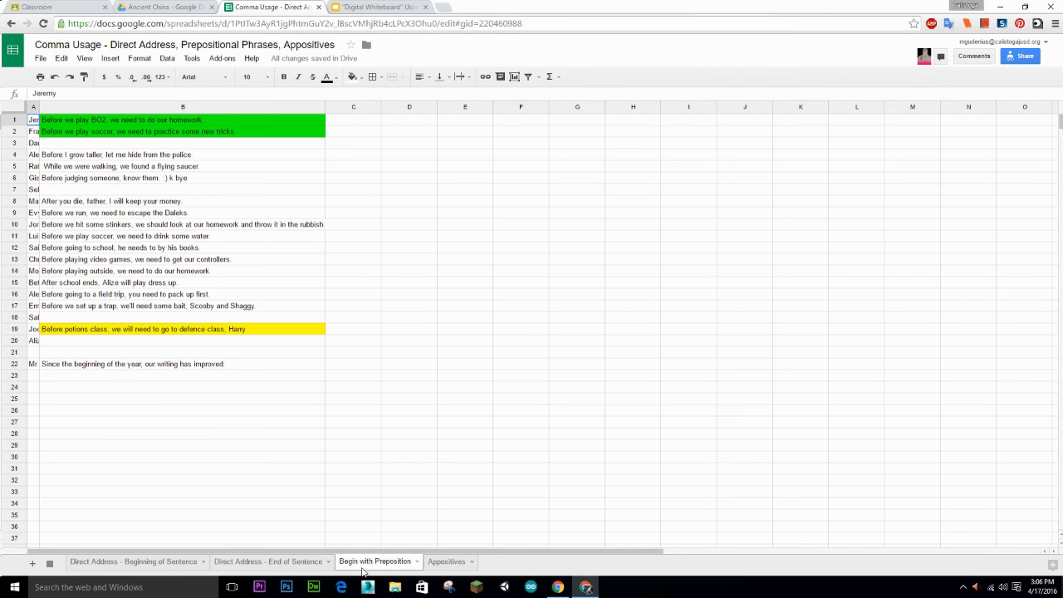
mouse_move(106, 182)
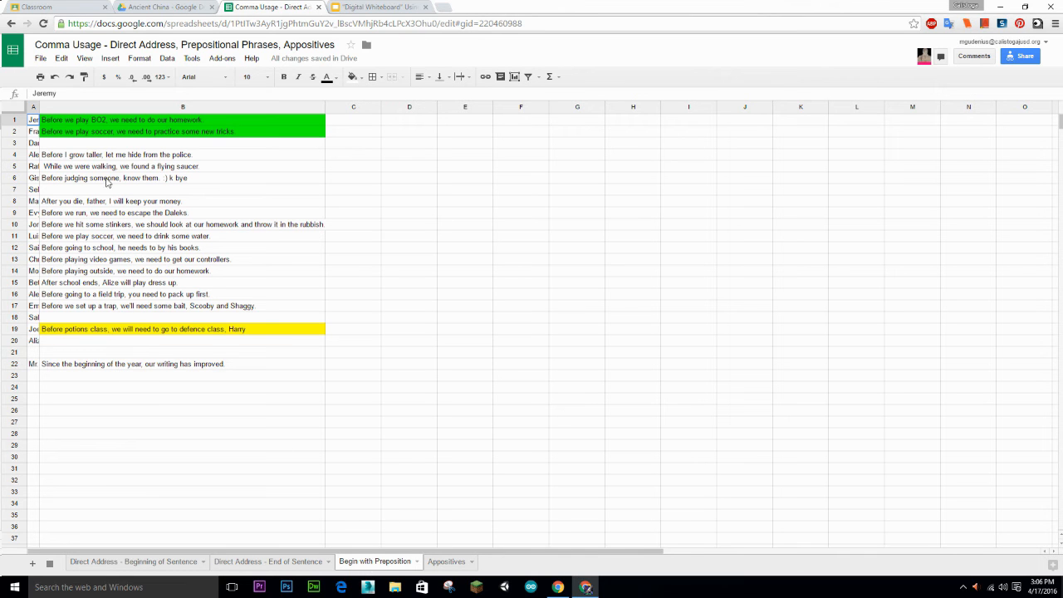
mouse_move(190, 229)
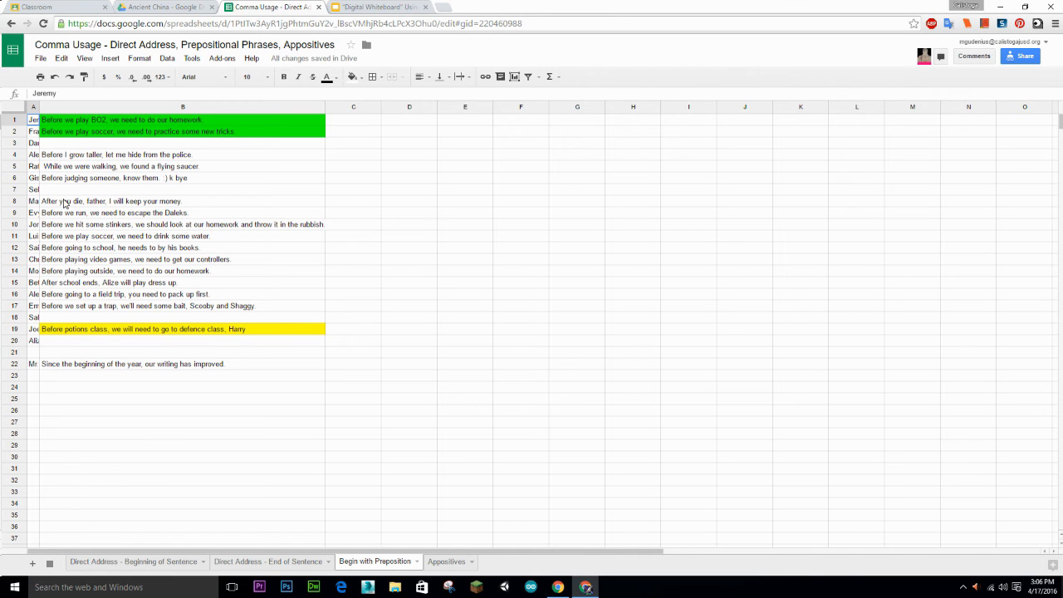
mouse_move(53, 208)
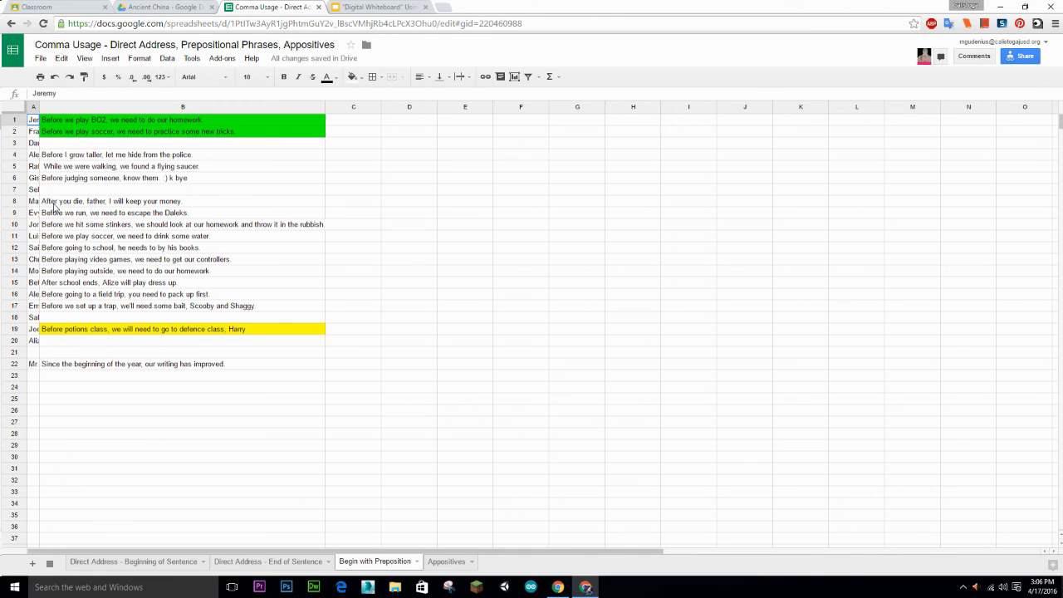
click(182, 329)
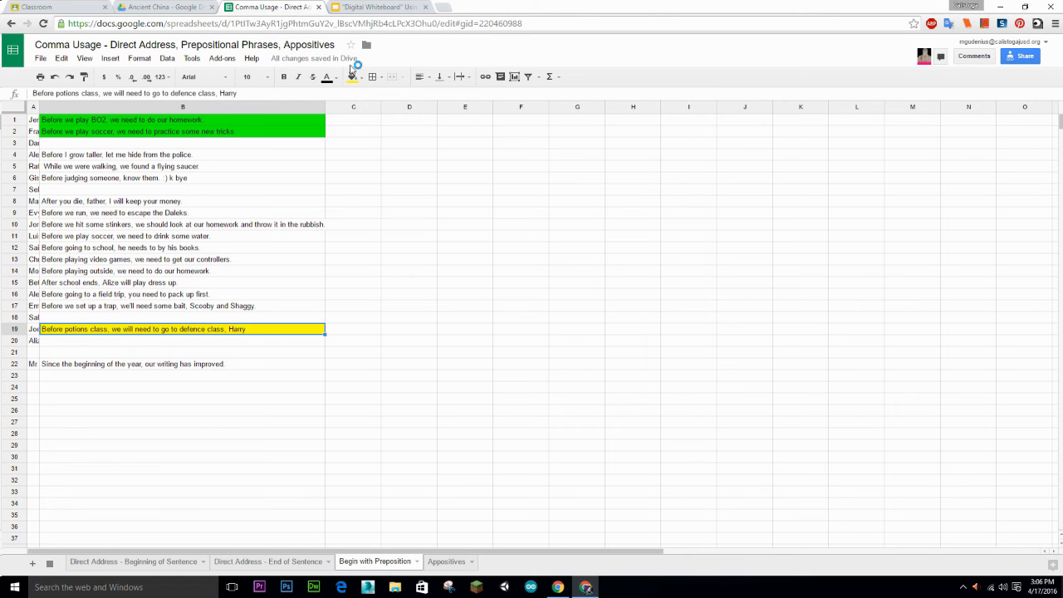
click(351, 77)
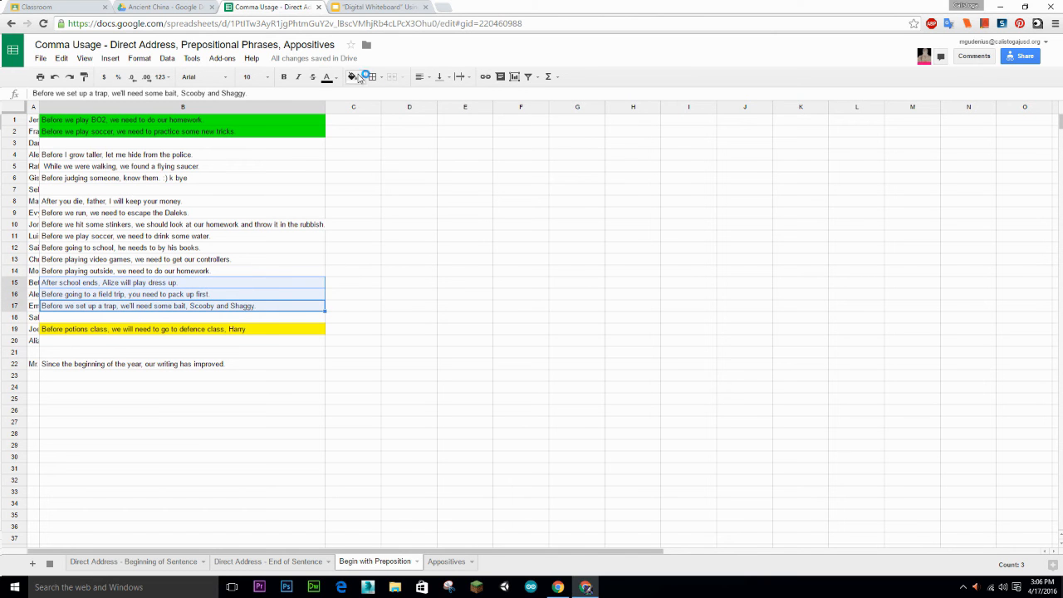
click(352, 77)
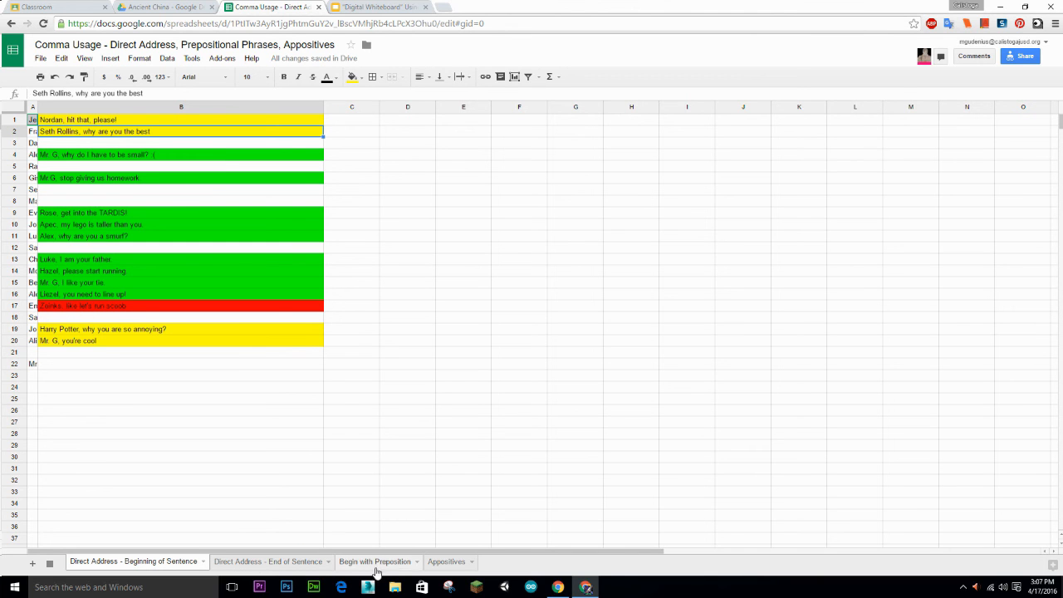
mouse_move(166, 7)
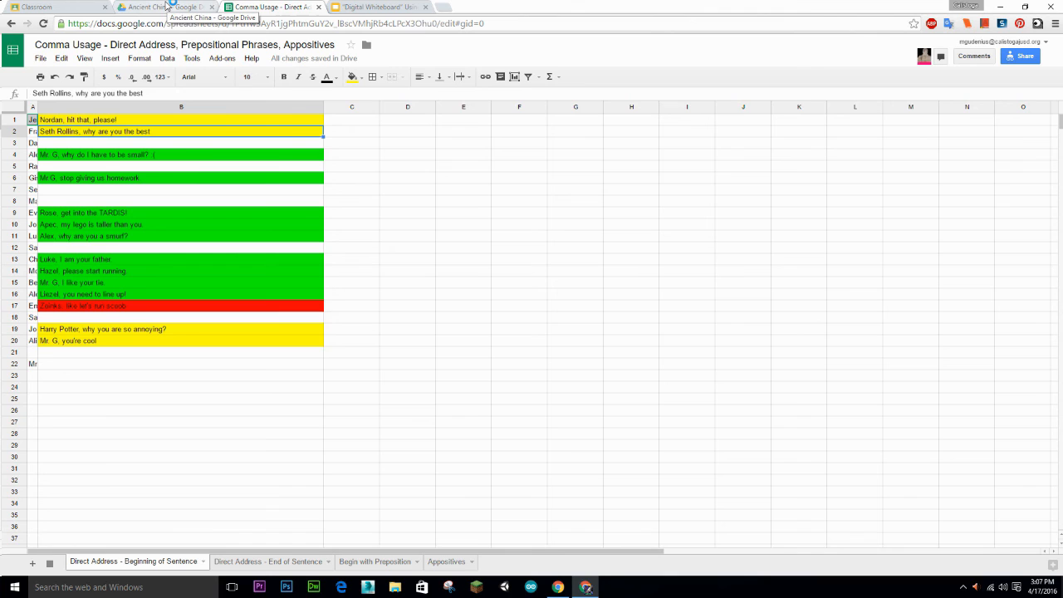
Create a new blank spreadsheet in the Ancient China Drive folder and rename it Rm 28 China KWL
click(166, 6)
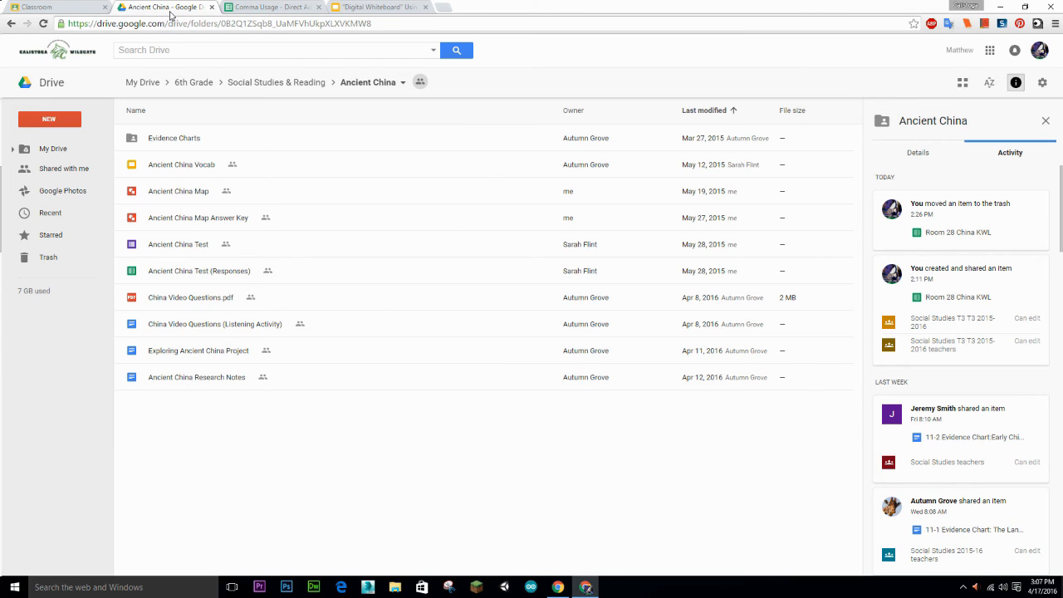
click(269, 6)
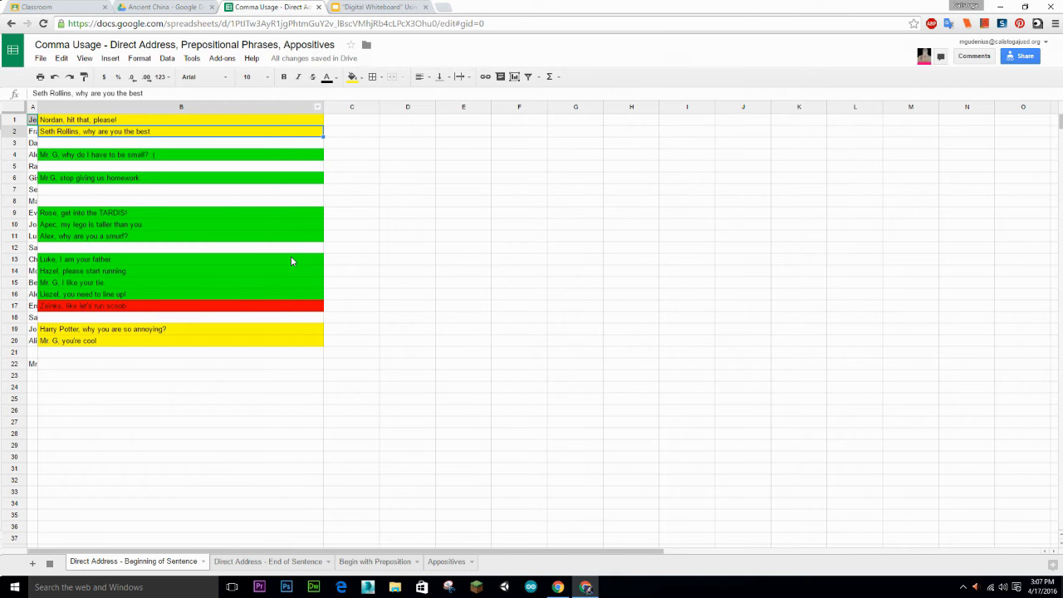
click(166, 7)
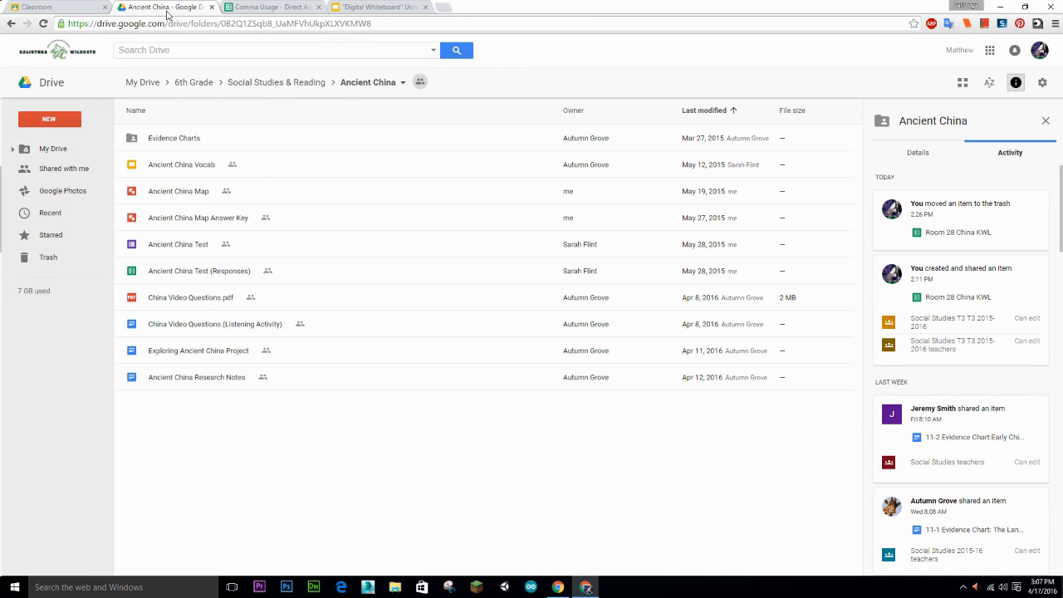
mouse_move(50, 119)
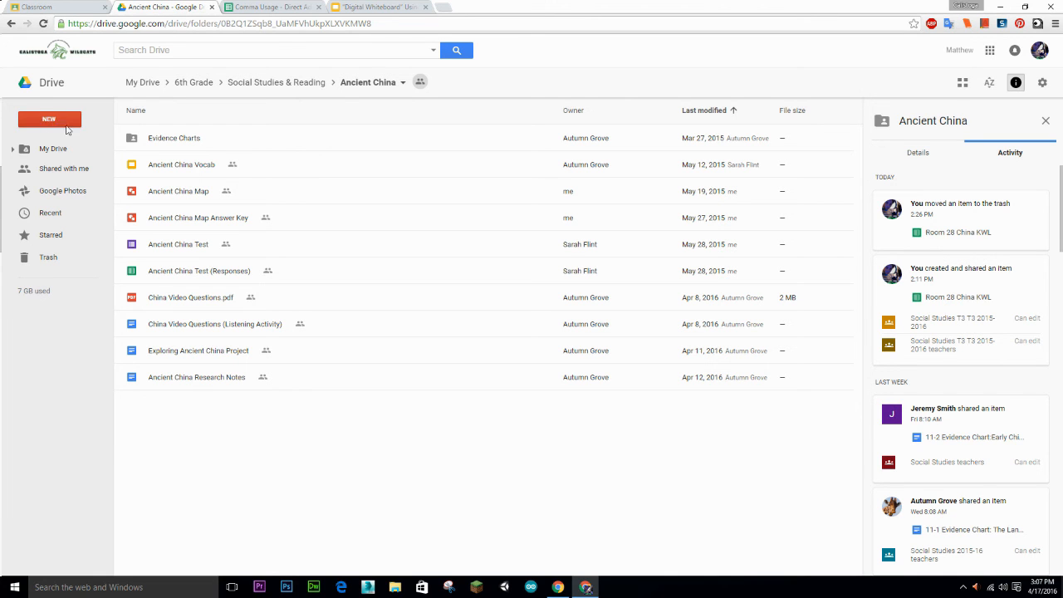
click(48, 119)
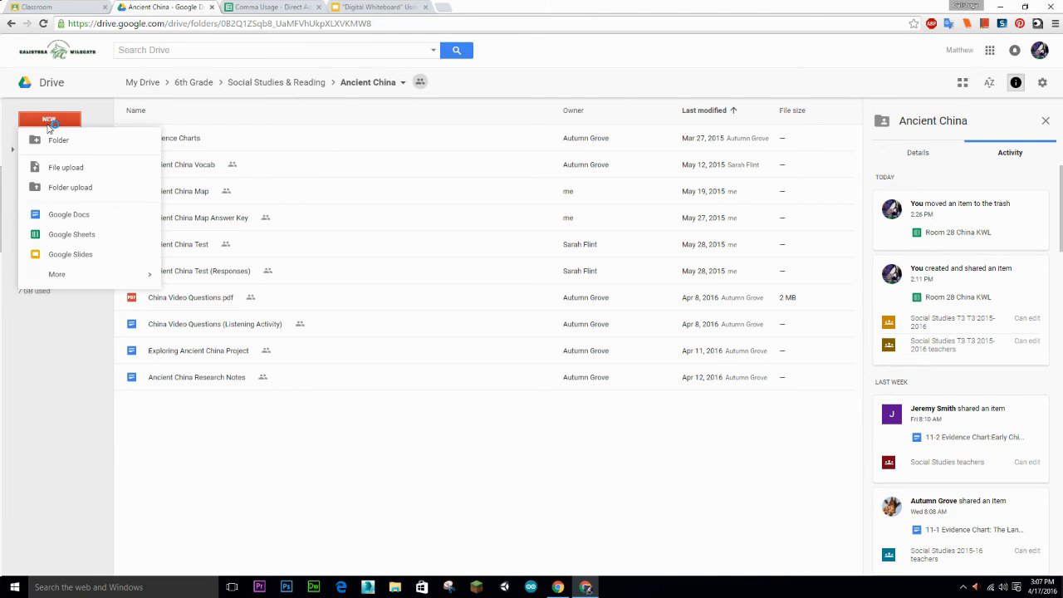
mouse_move(72, 234)
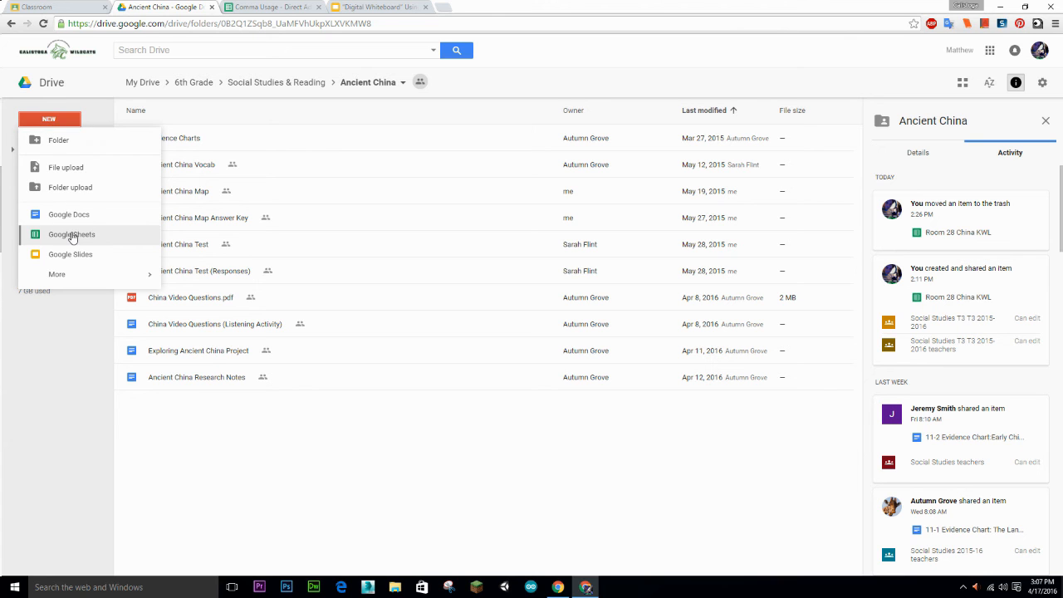
click(71, 235)
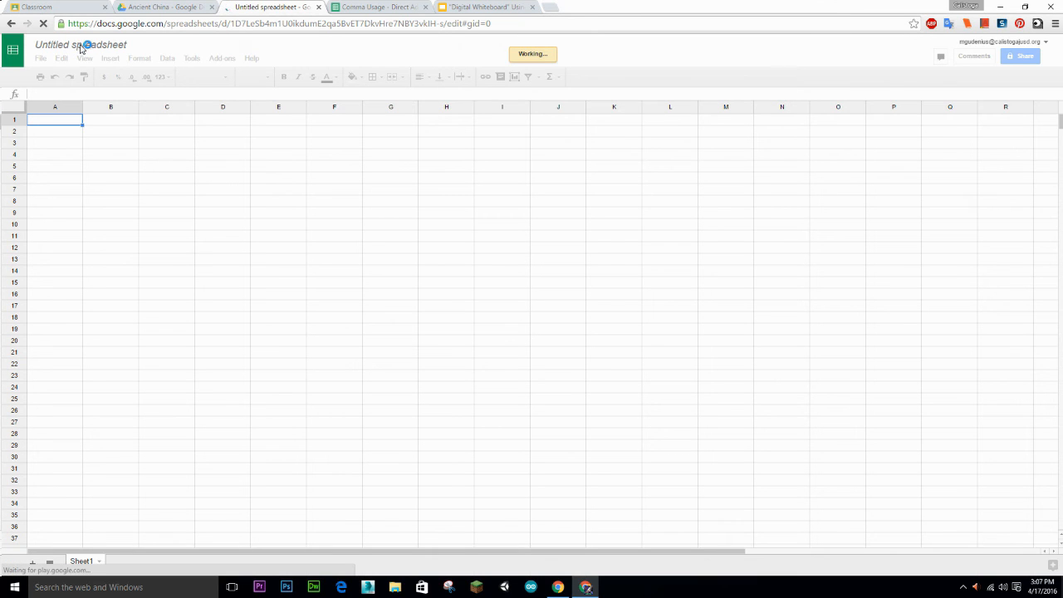
double_click(98, 43)
text(Rm 28 China KWL)
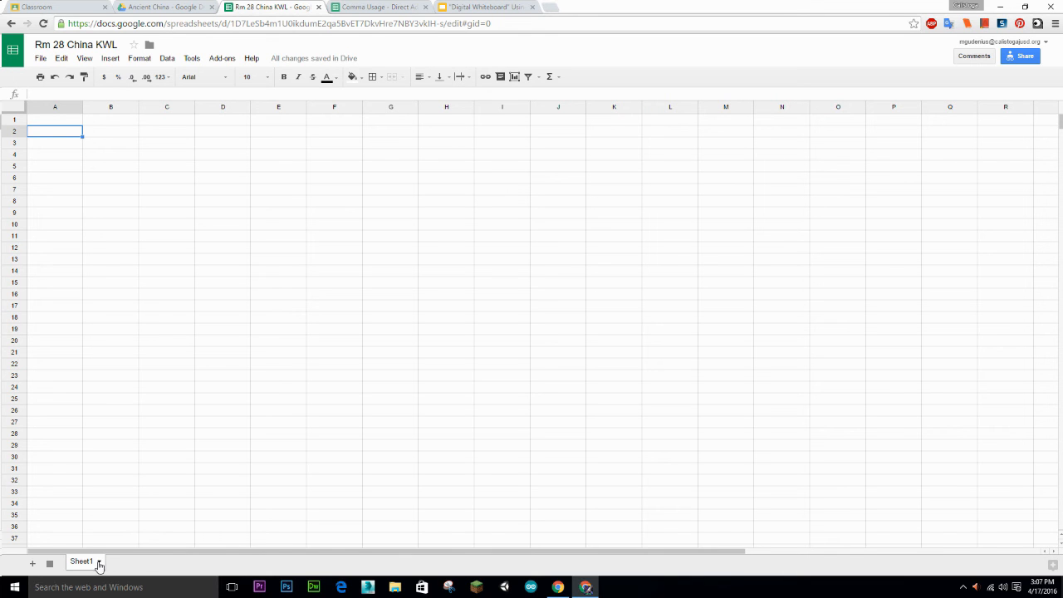
Rename the only sheet to What we KNOW
right_click(81, 562)
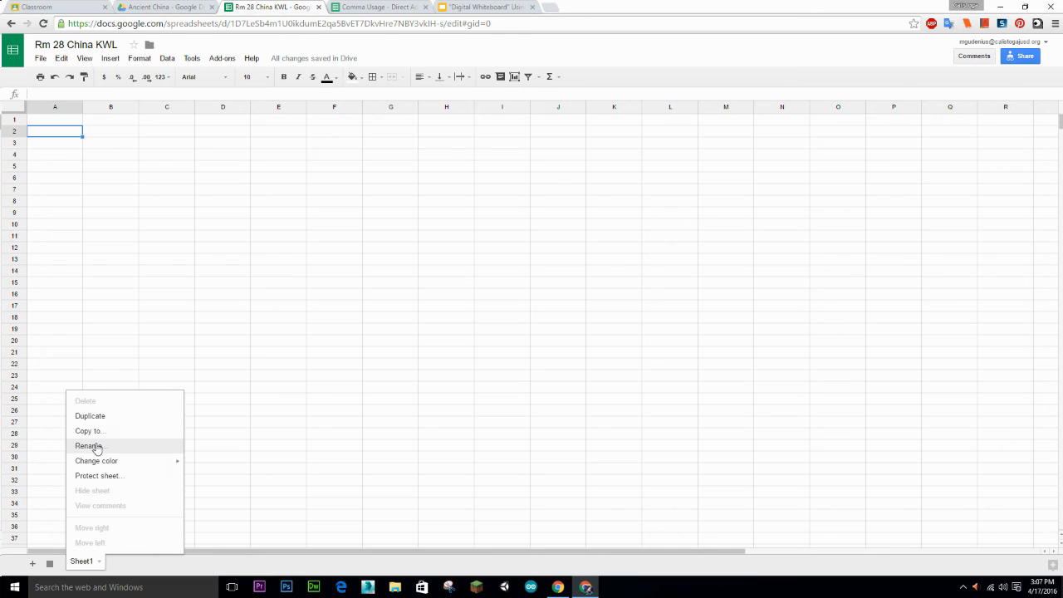
click(90, 445)
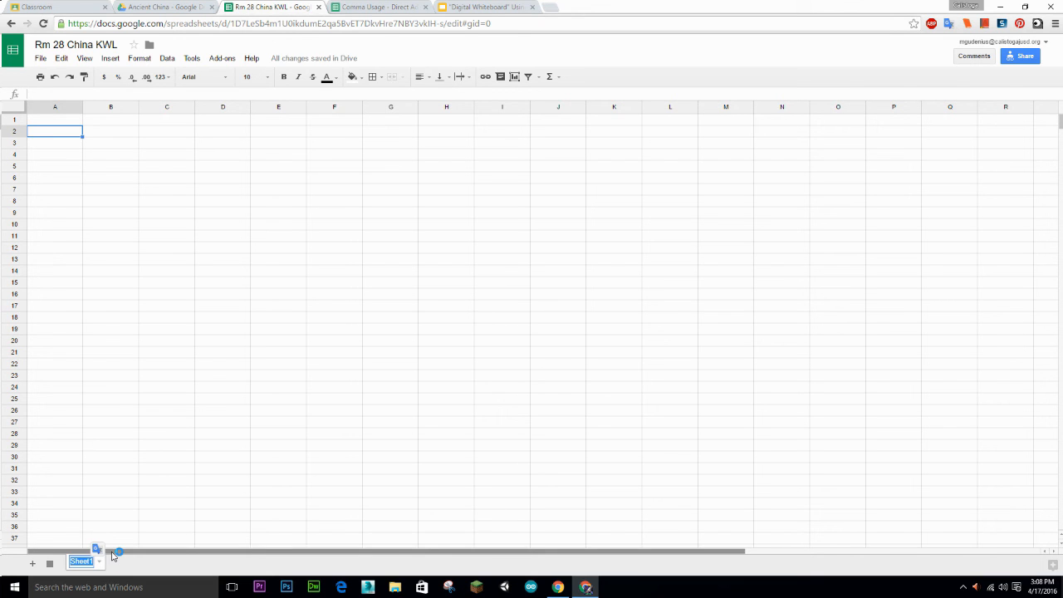
text(What we KNOW)
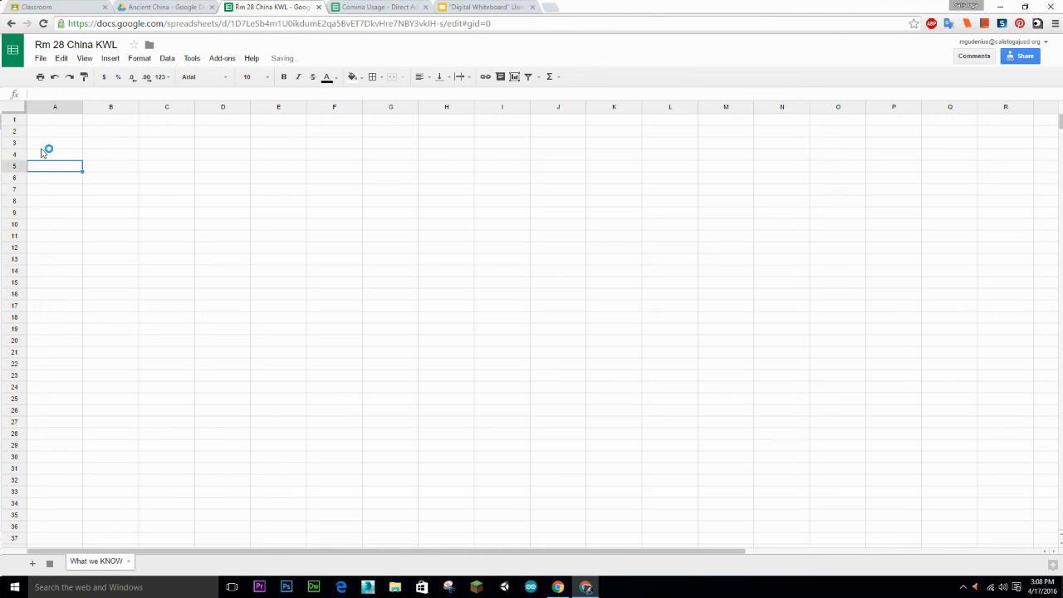
List Mary, Tyler and Jose in A1:A3 and widen column B
click(54, 120)
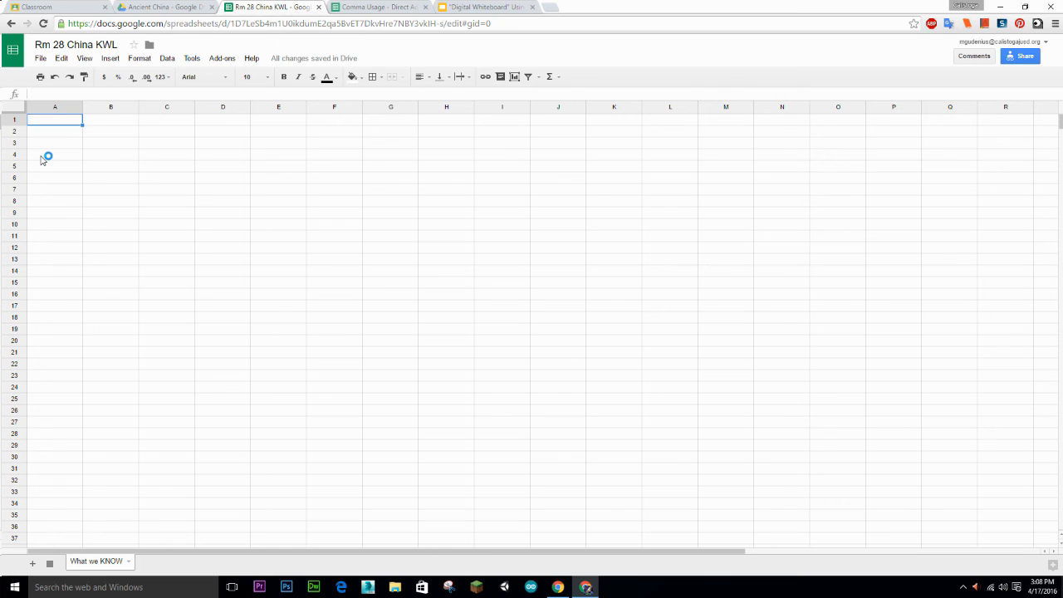
text(Mary)
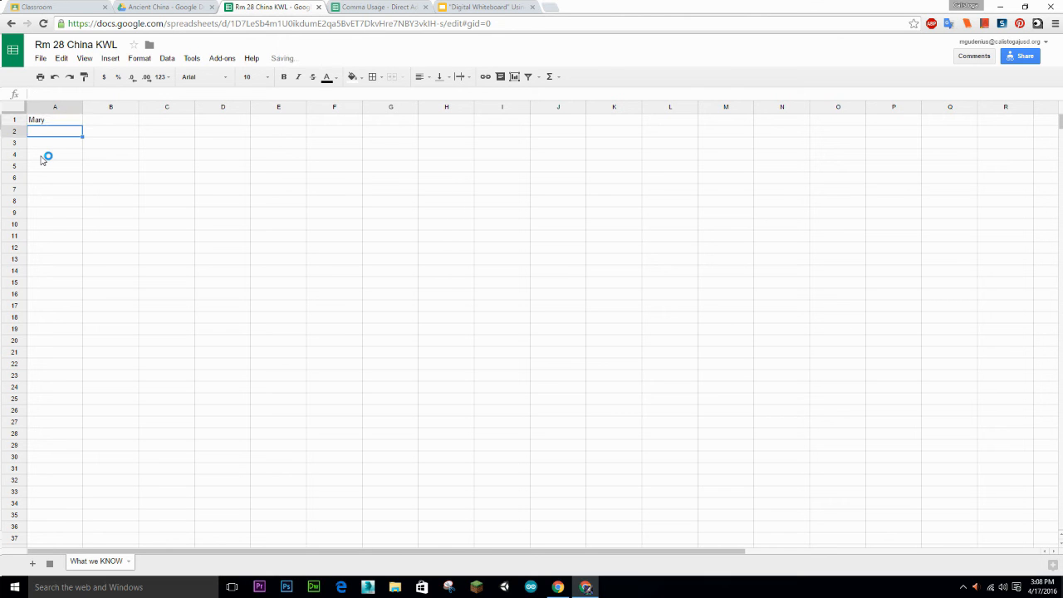
text(Tyler)
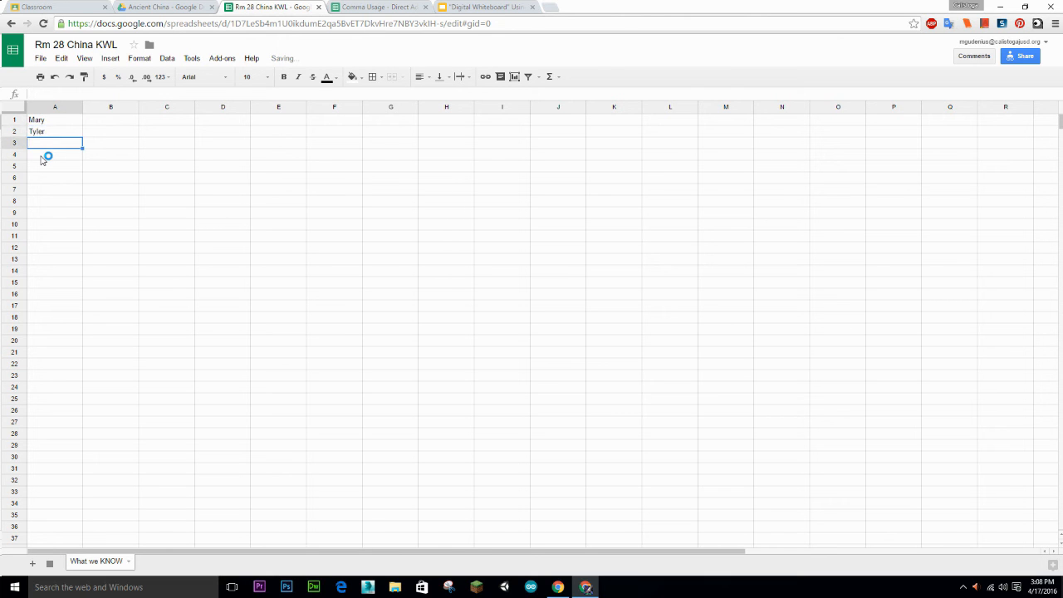
text(J)
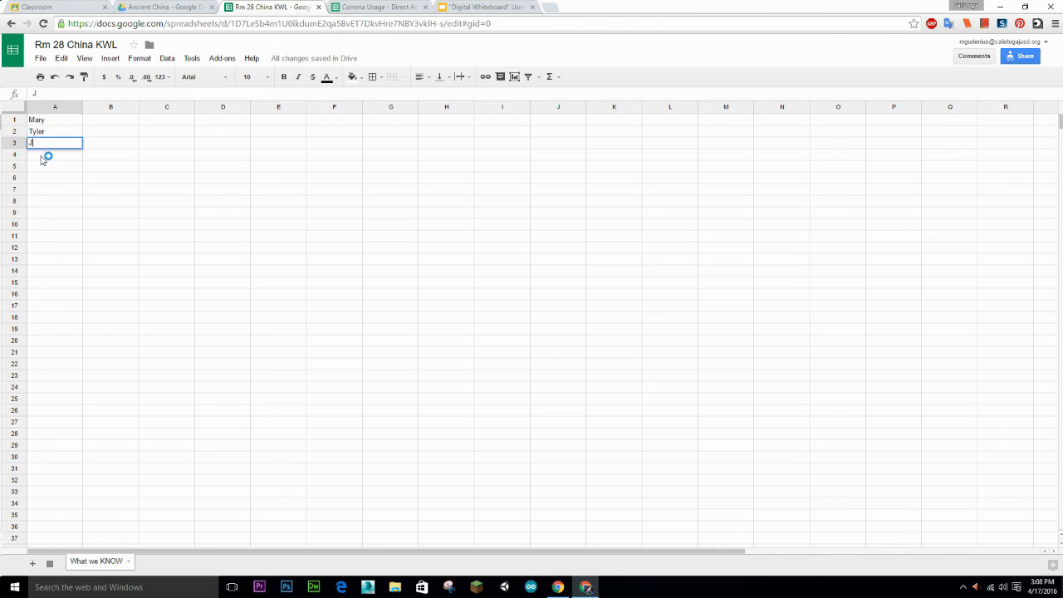
text(ose)
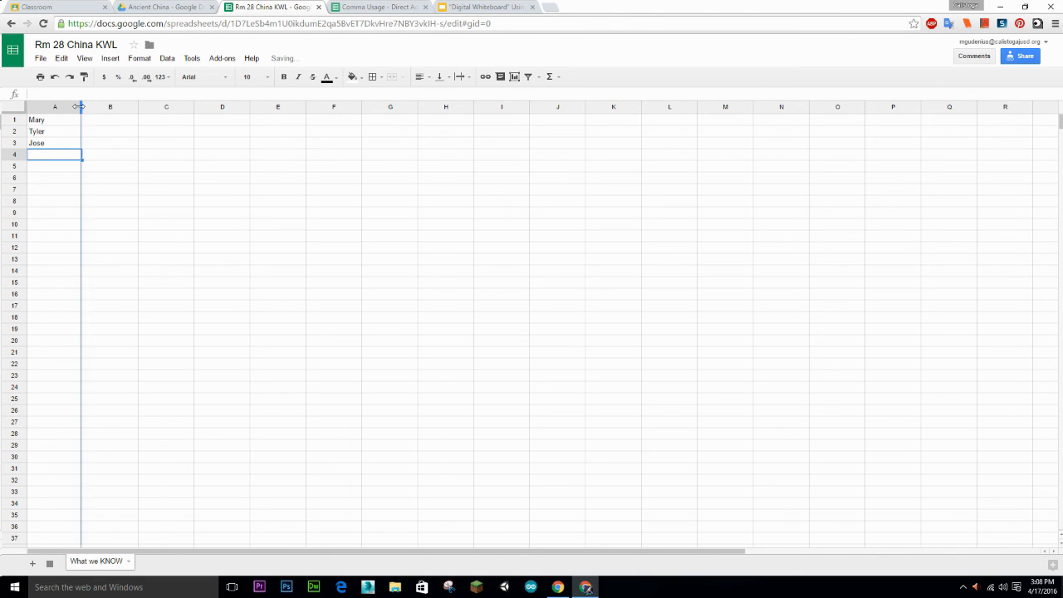
drag(80, 107, 93, 106)
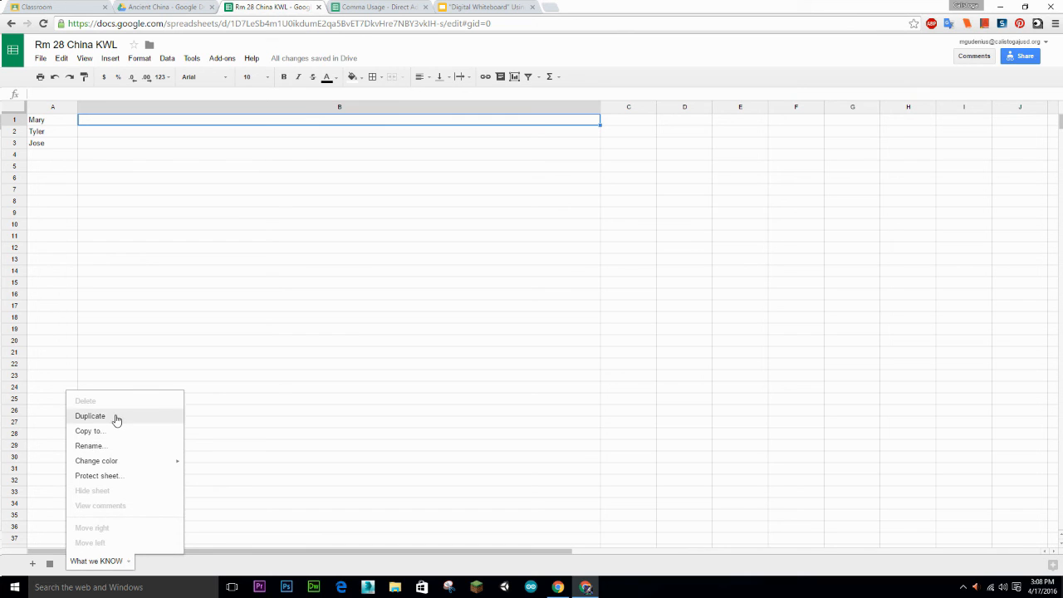
Duplicate What we KNOW and name the copy What we WANT to know
click(90, 415)
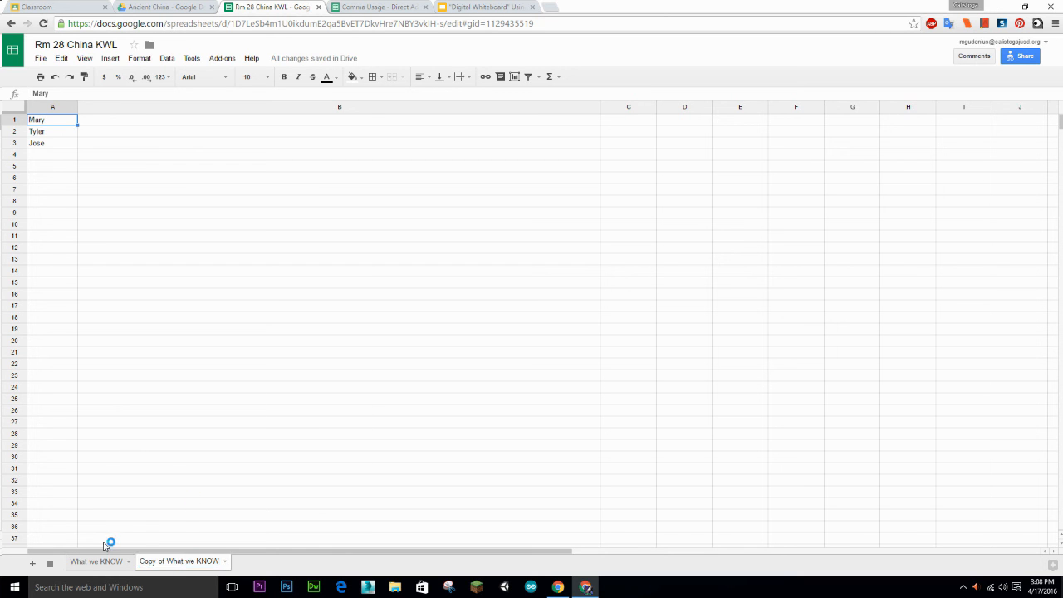
key(Delete)
text(WANT to )
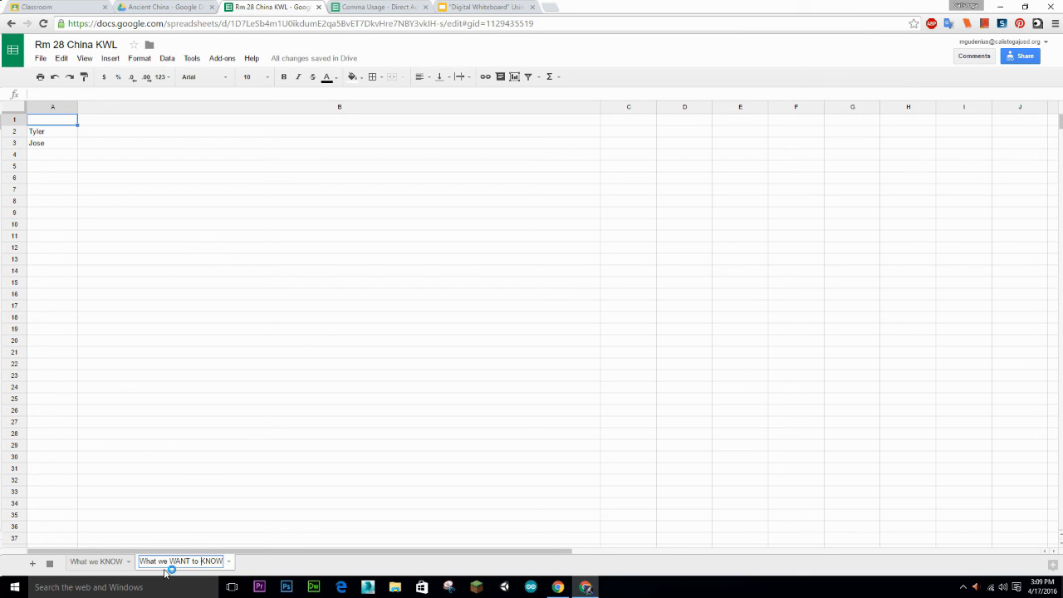
double_click(212, 561)
text(know)
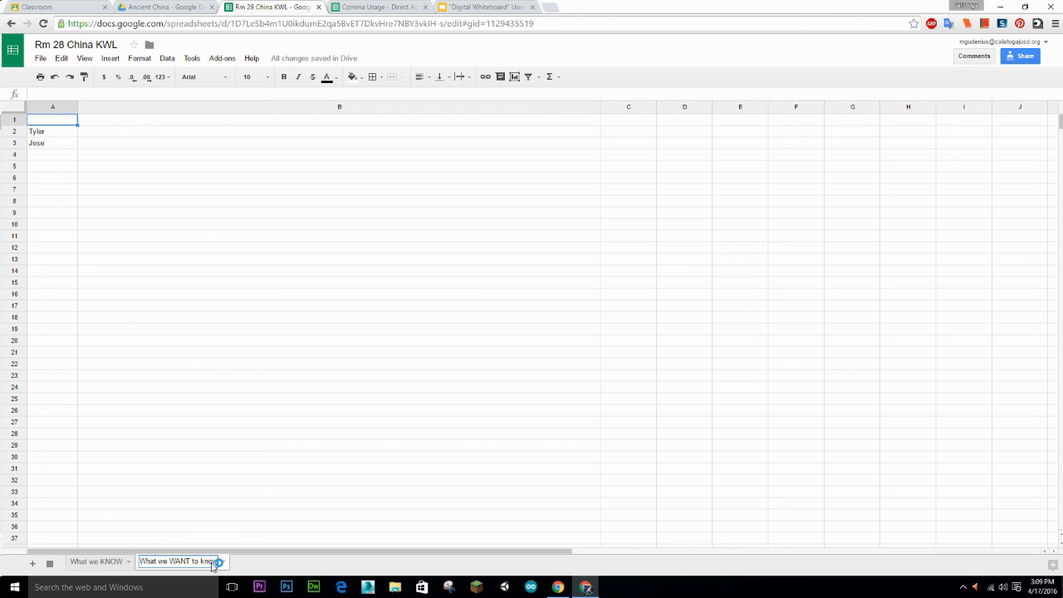
Duplicate that sheet as What we LEARNED, add Mary in A1, then switch to Google Classroom
click(218, 562)
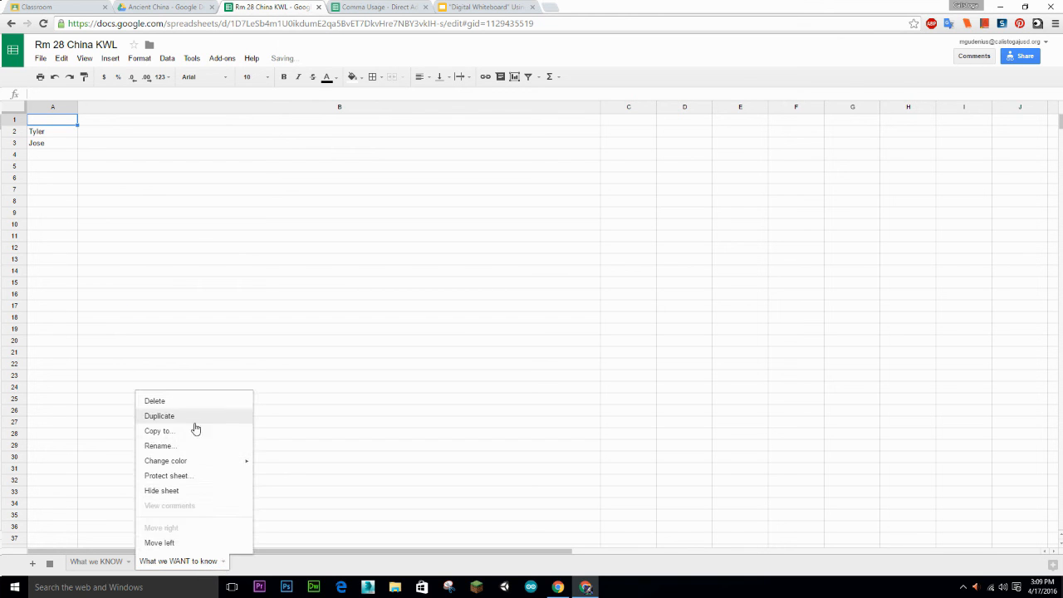
click(159, 415)
text(What we LEARNED)
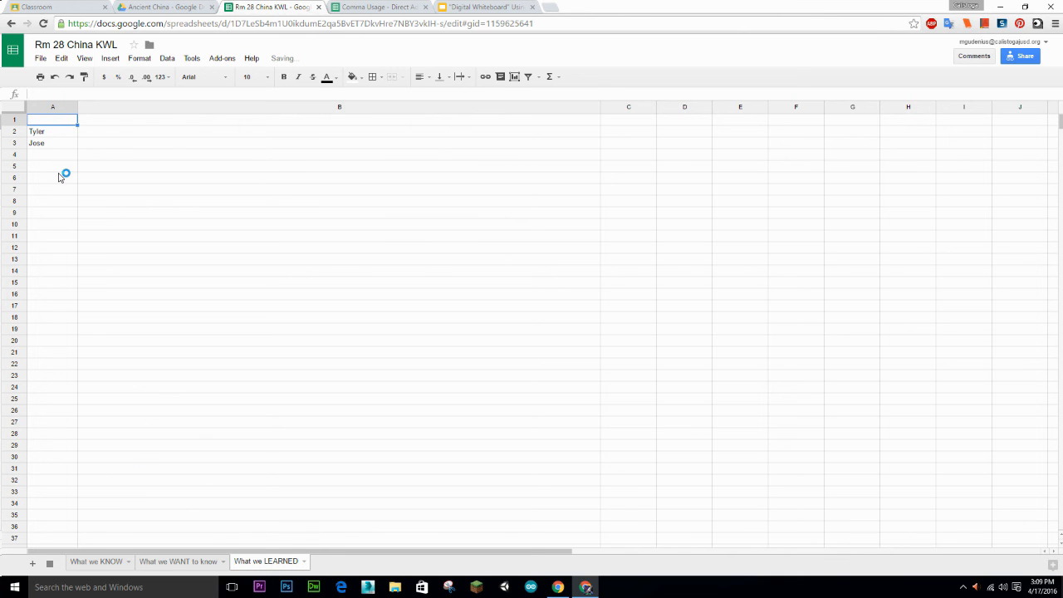
text(Mary)
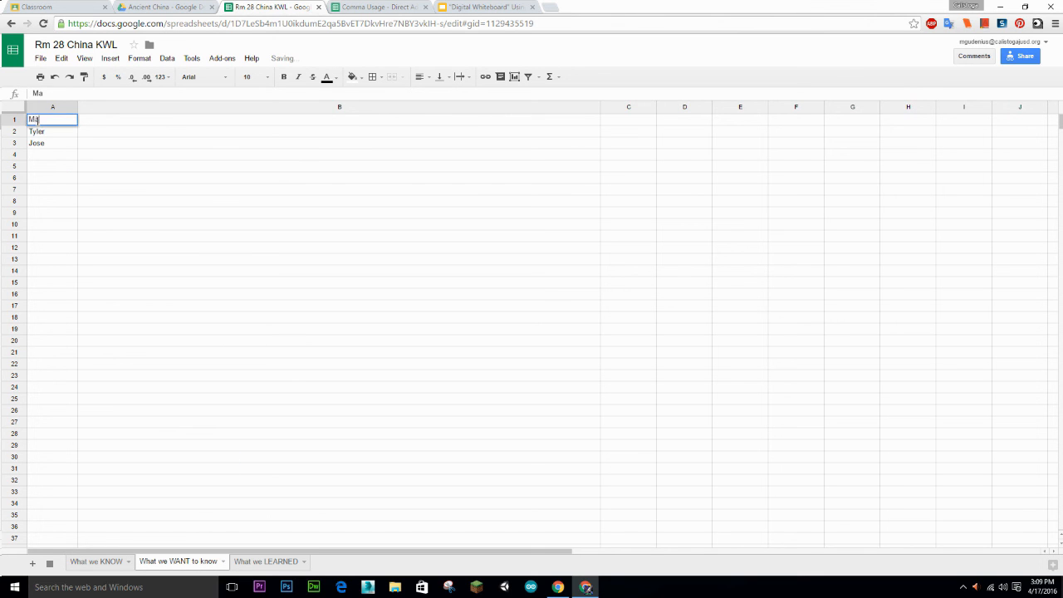
click(96, 562)
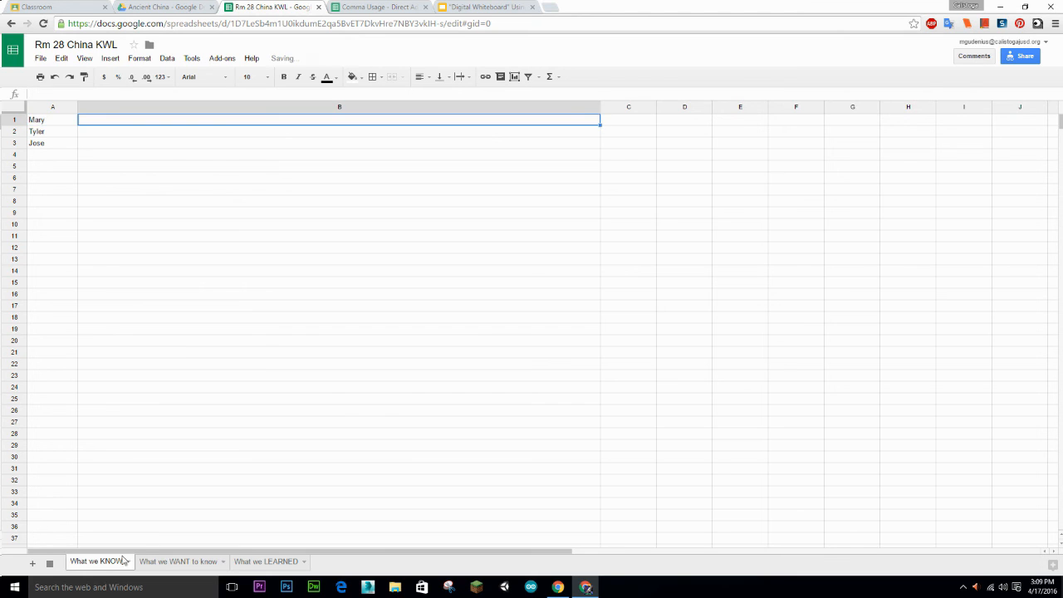
click(53, 6)
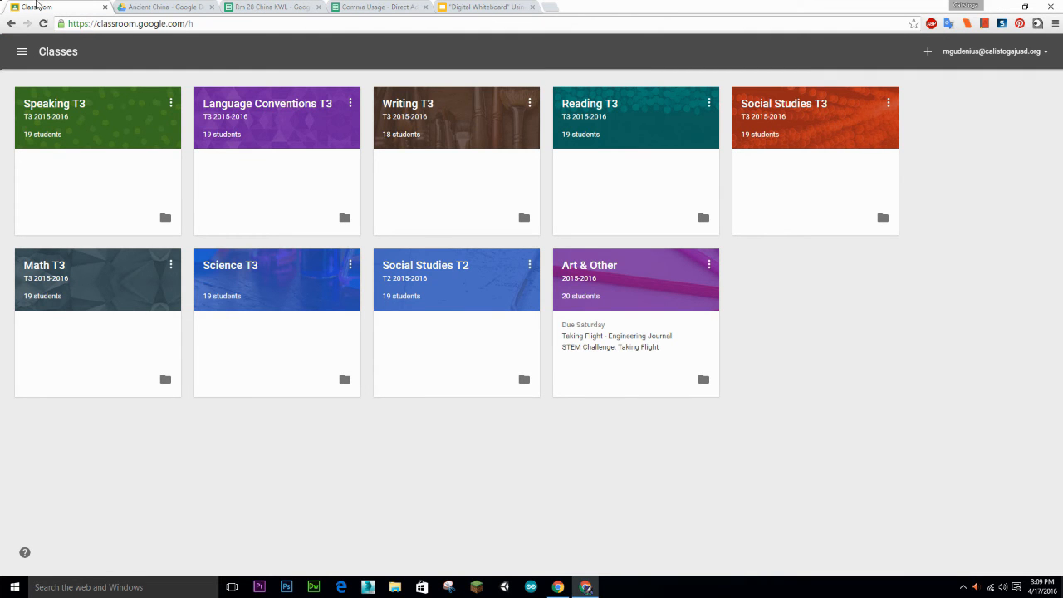
mouse_move(199, 276)
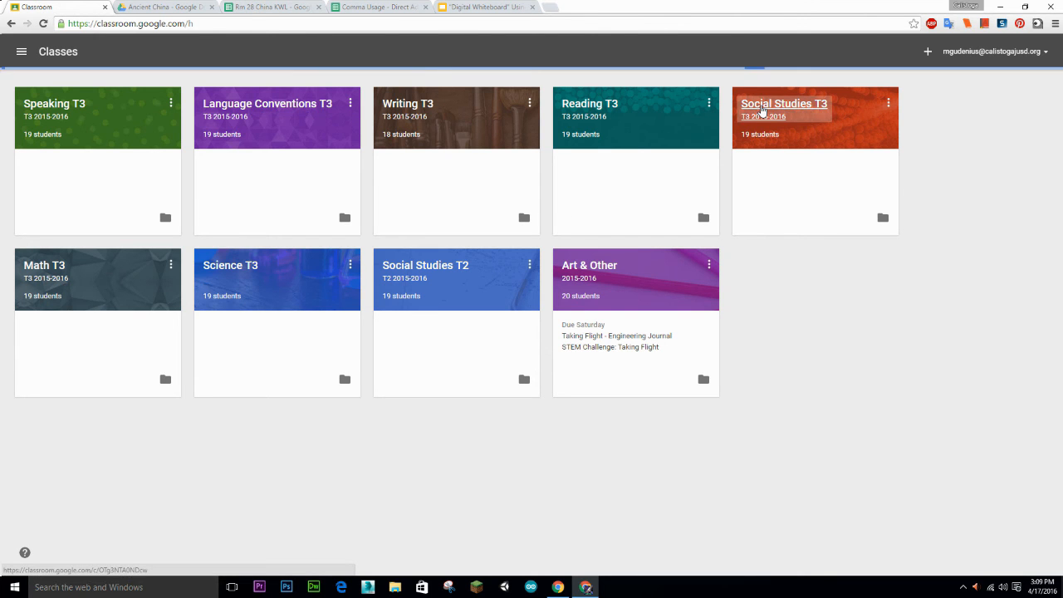
Start a new assignment titled China KWL in the Social Studies T3 class and open the Drive file picker
click(784, 103)
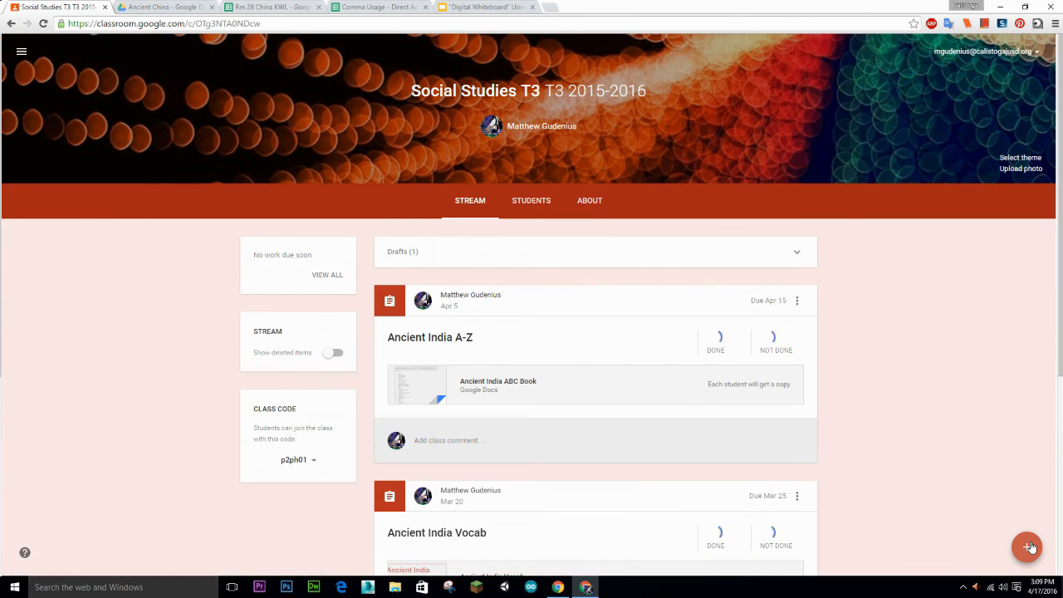
click(1030, 547)
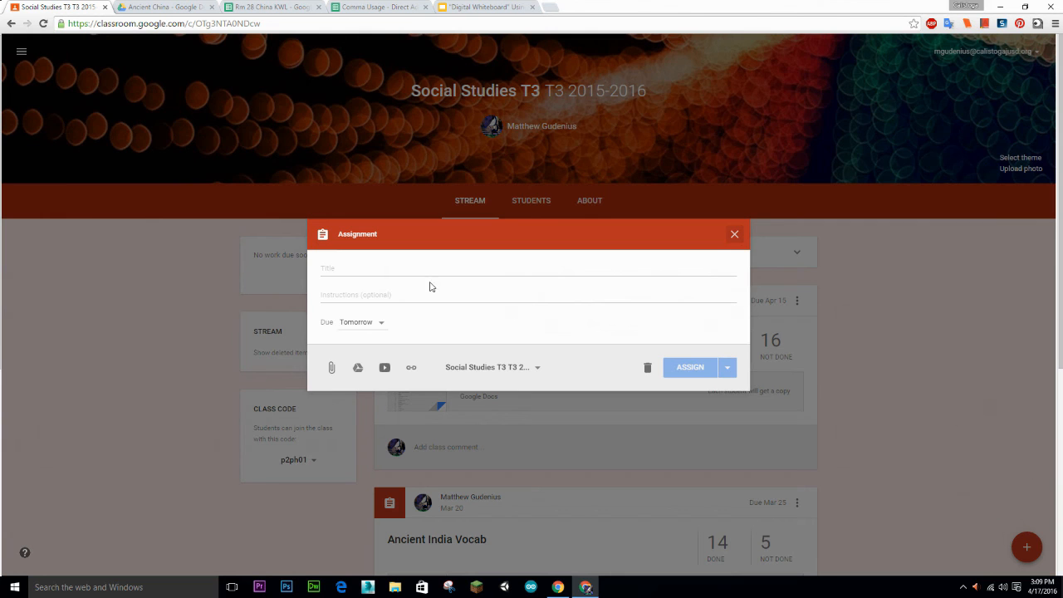
text(China KWL)
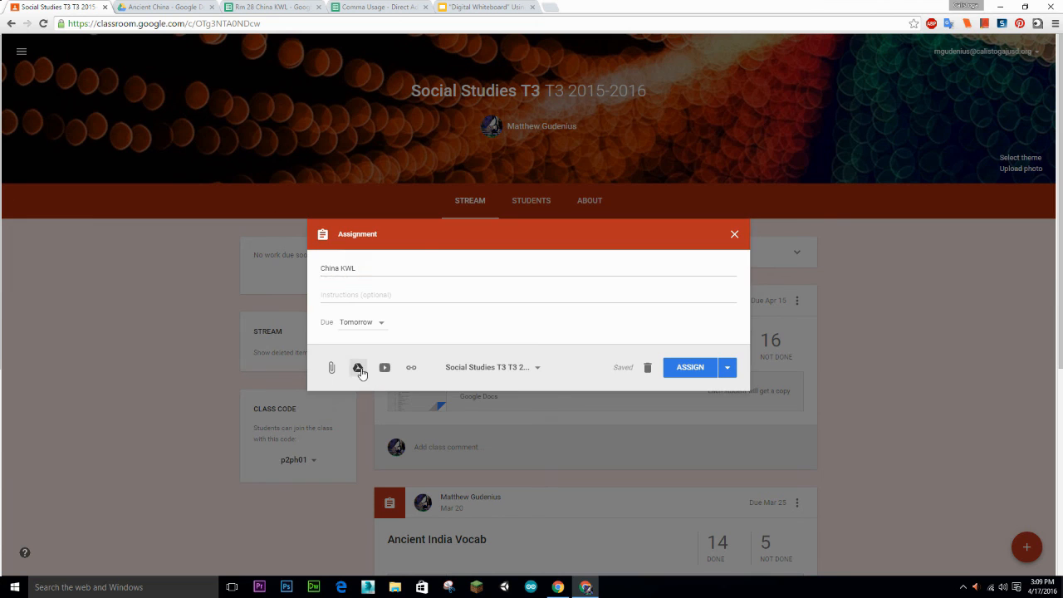
click(358, 368)
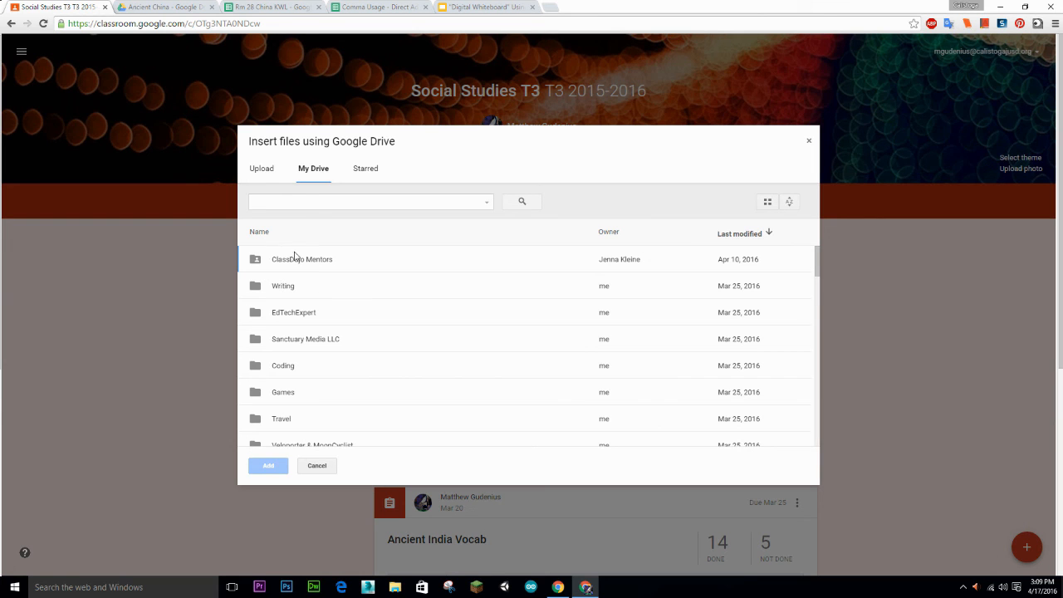
Search Drive for KWL, attach Rm 28 China KWL and set it to Students can edit file
text(K)
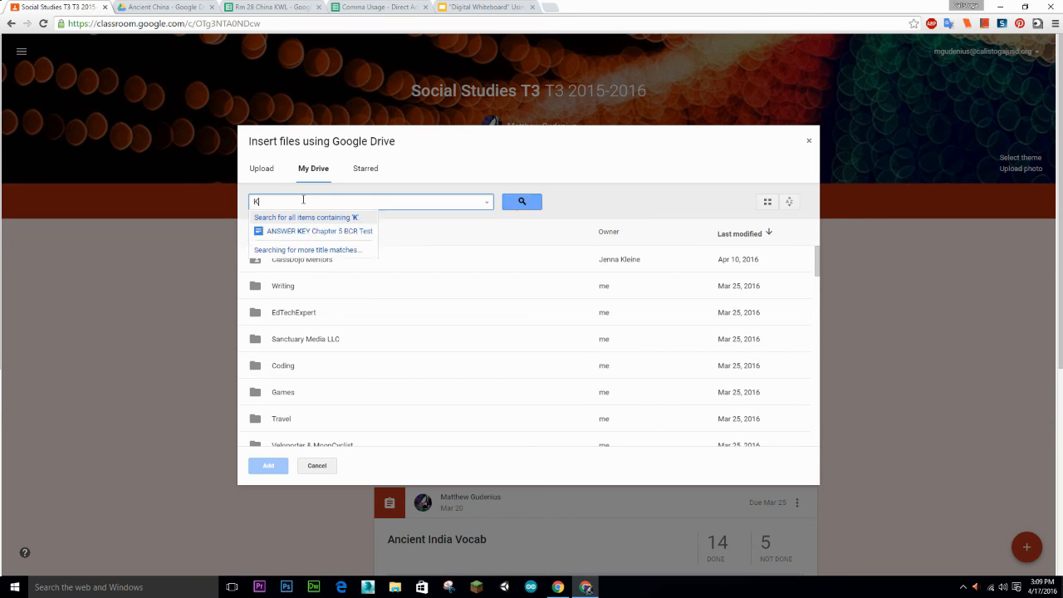
text(WL)
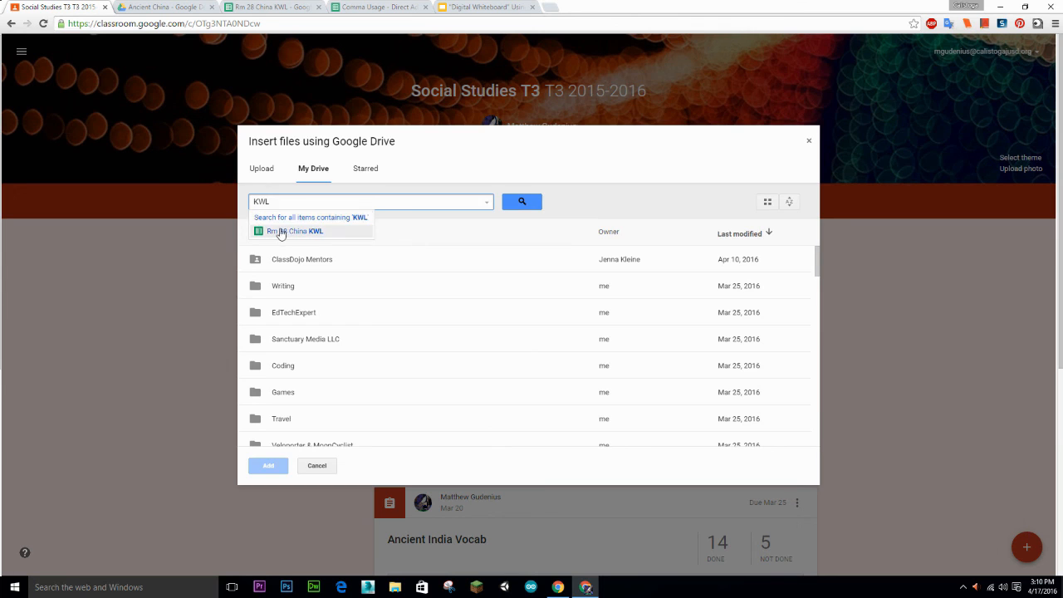
click(296, 231)
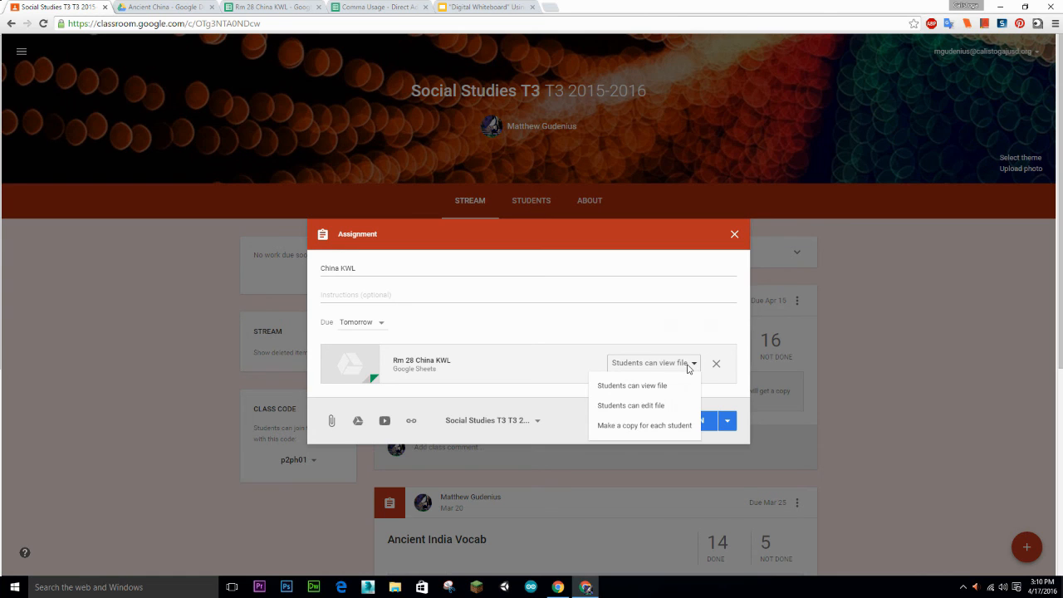
mouse_move(636, 375)
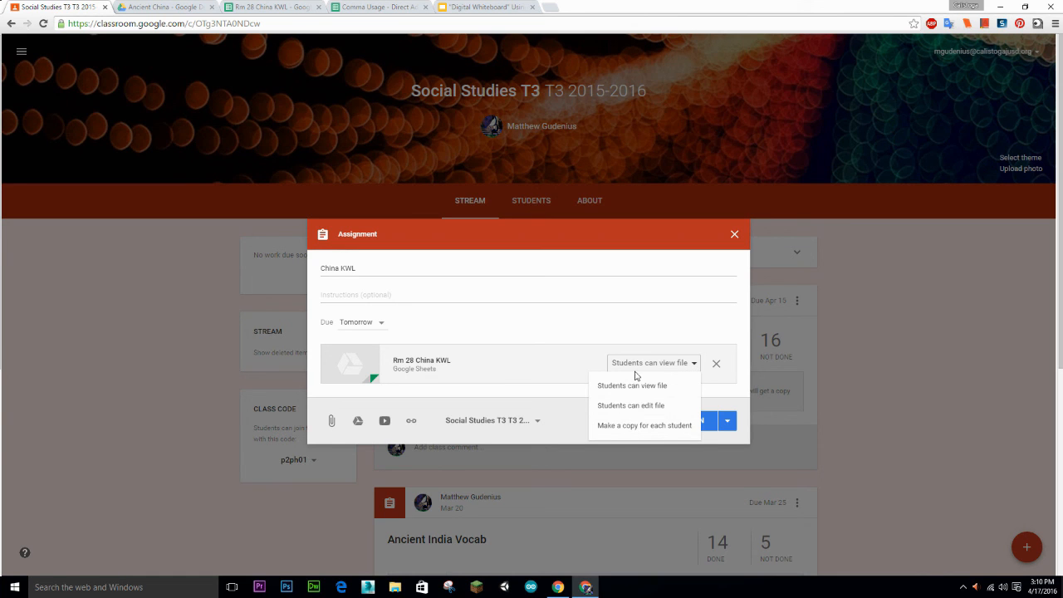
mouse_move(605, 414)
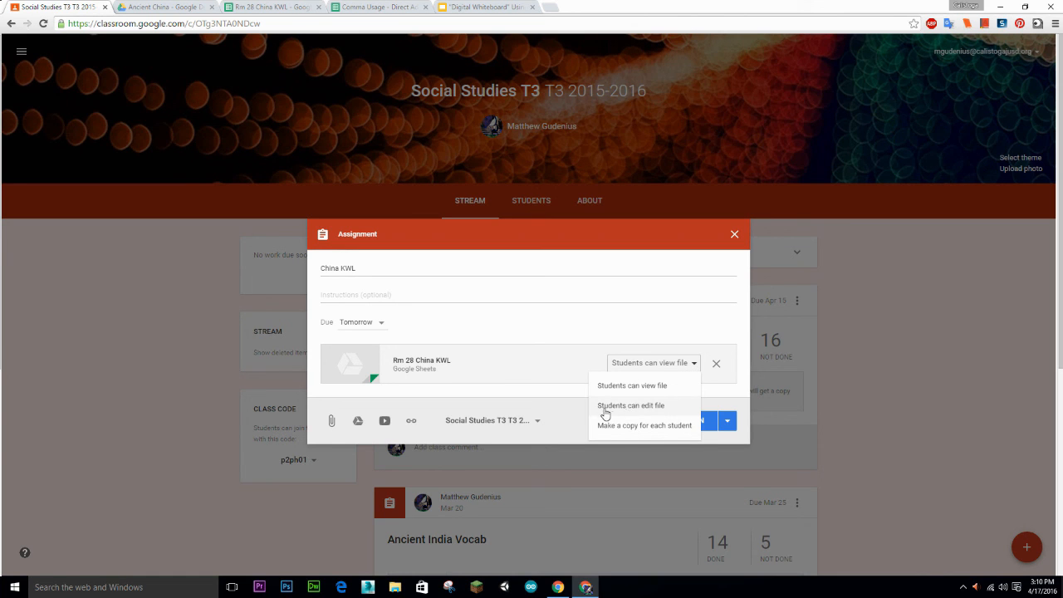
click(632, 405)
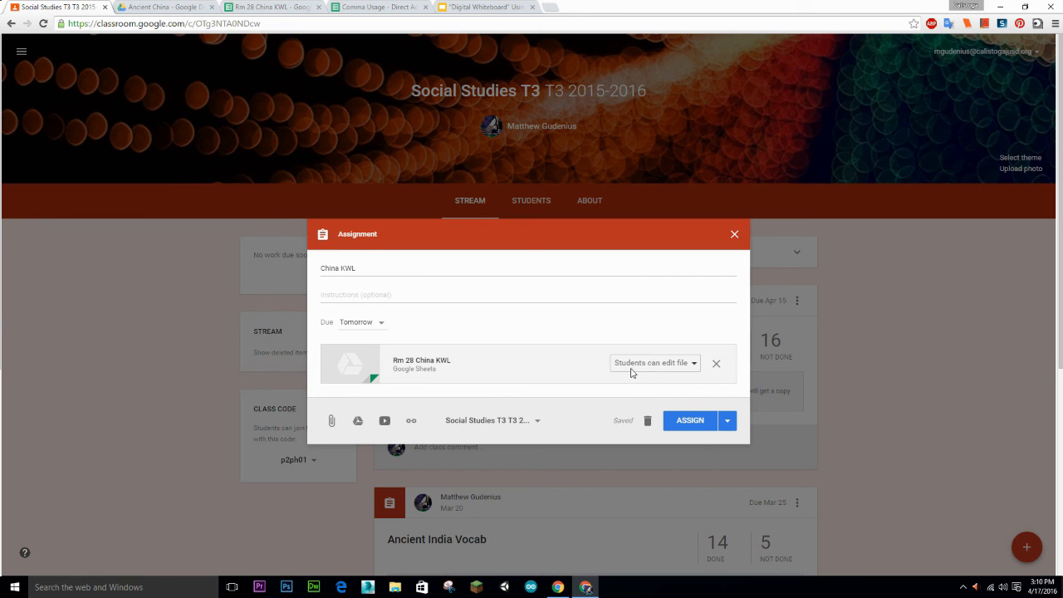
mouse_move(638, 356)
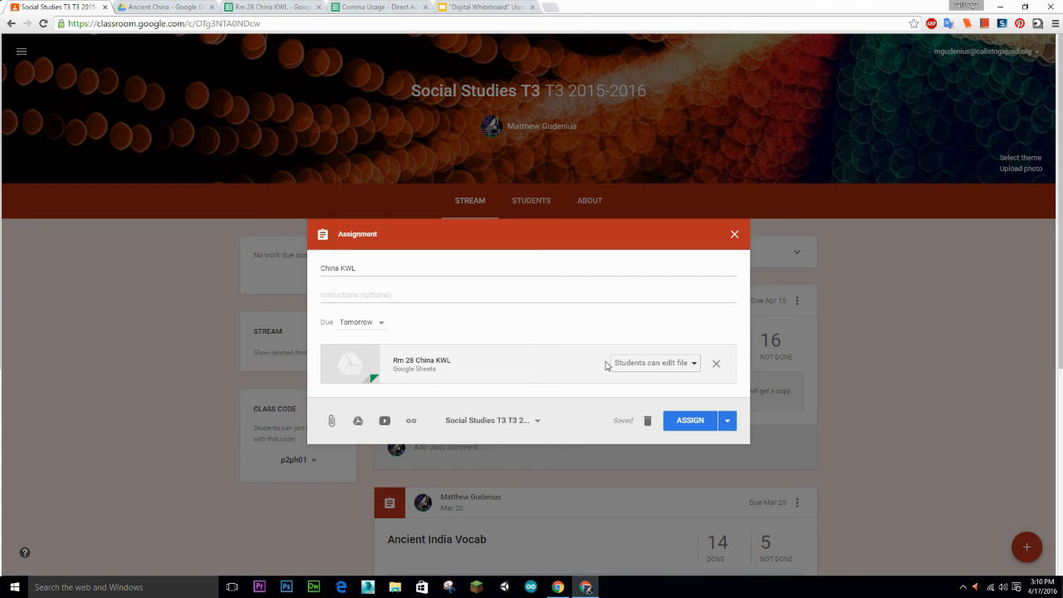
mouse_move(593, 482)
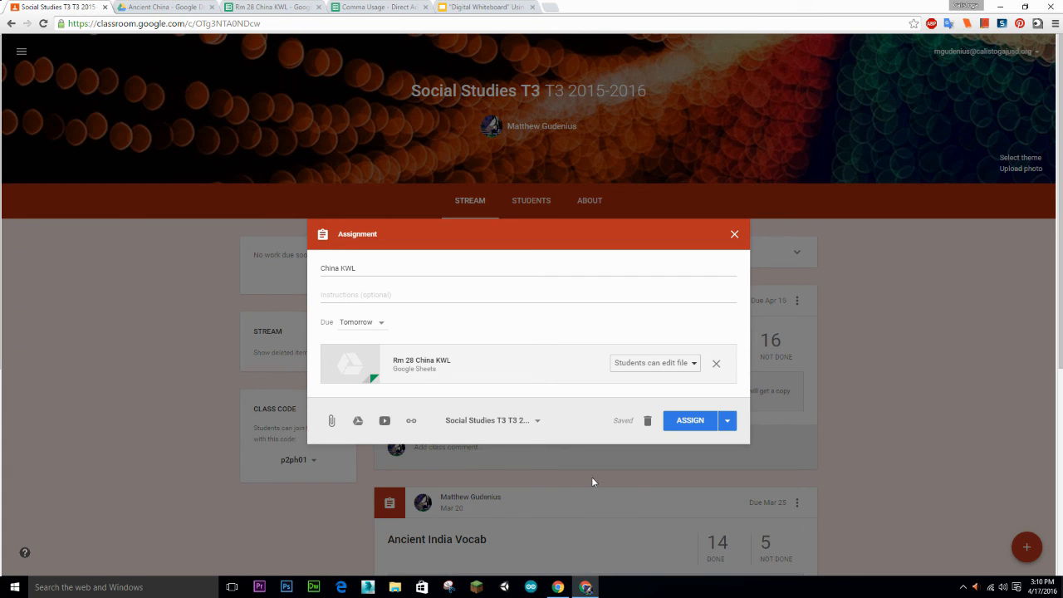
mouse_move(583, 485)
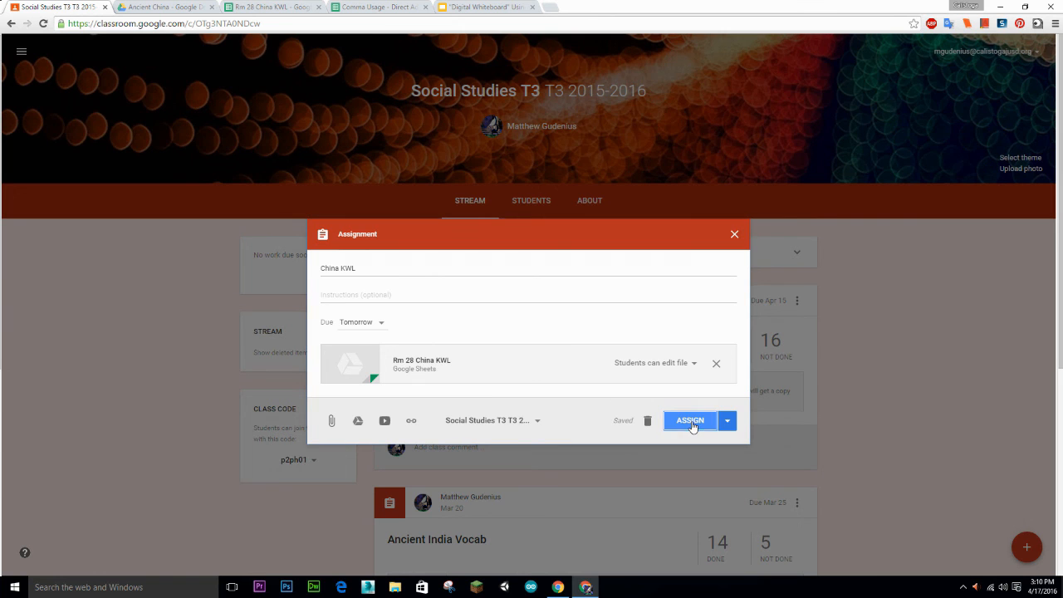
Assign China KWL to the class and open the attached spreadsheet from the stream post
click(692, 420)
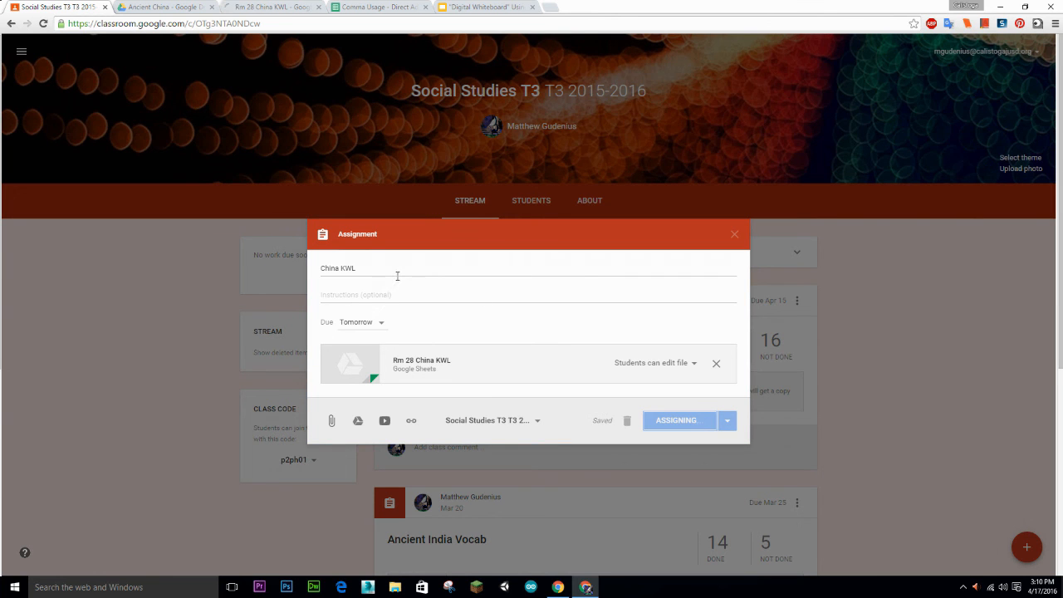
click(678, 421)
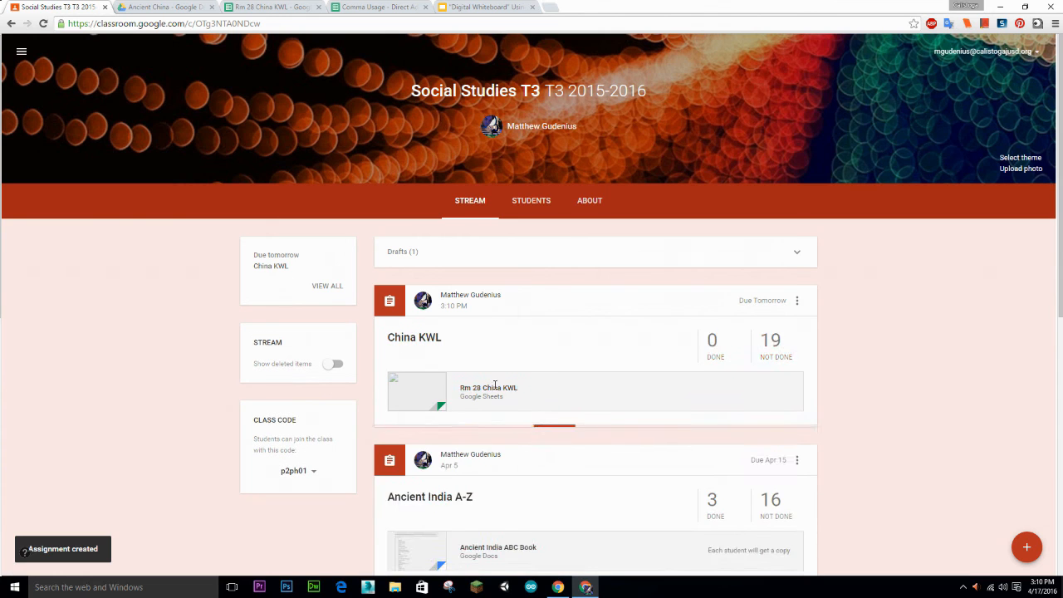
click(489, 392)
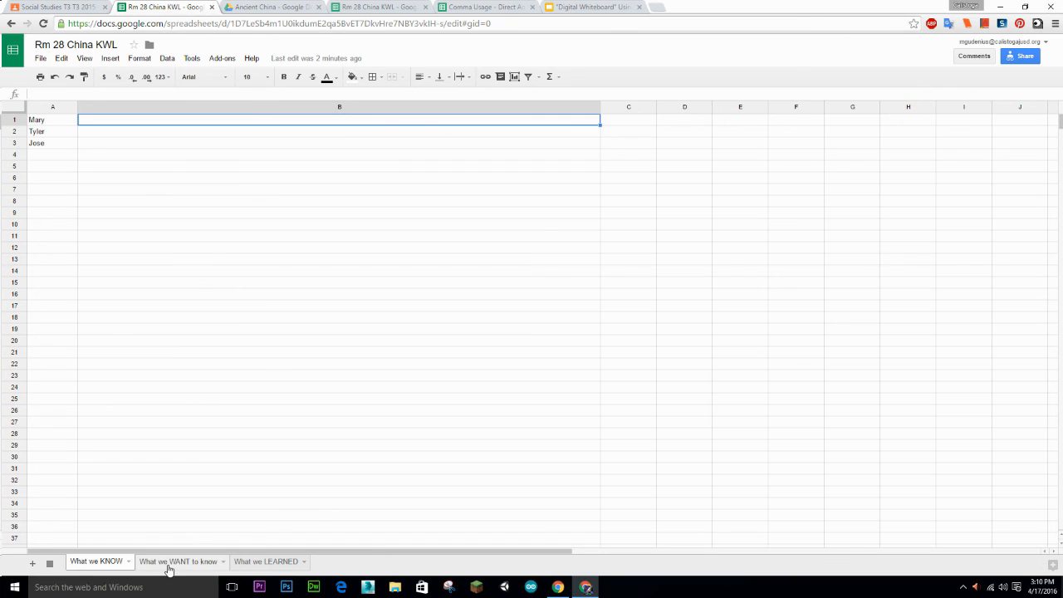
Show the What we WANT to know sheet listing Mary, Tyler and Jose
click(179, 562)
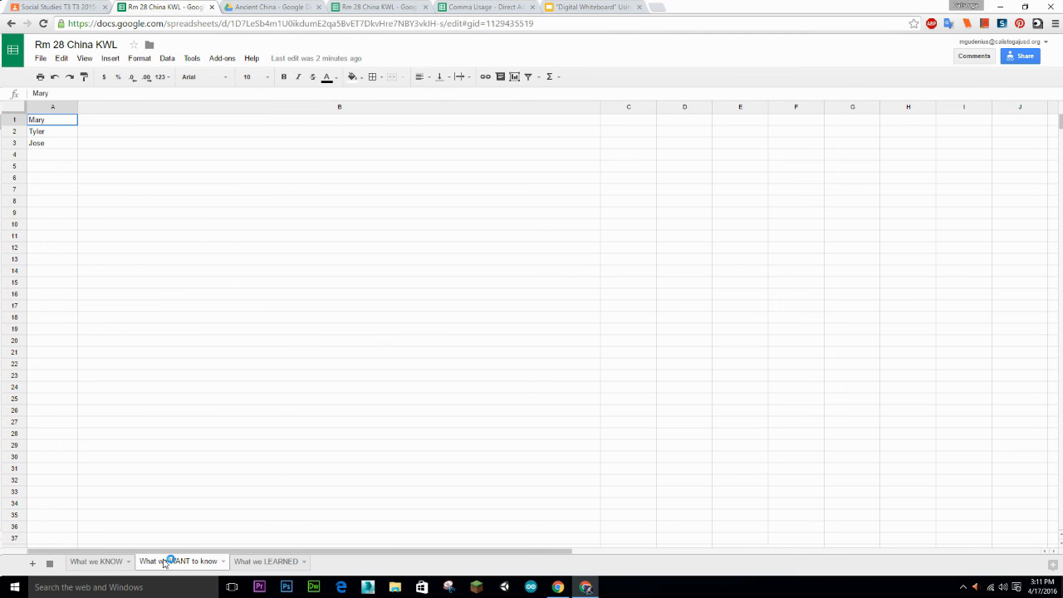